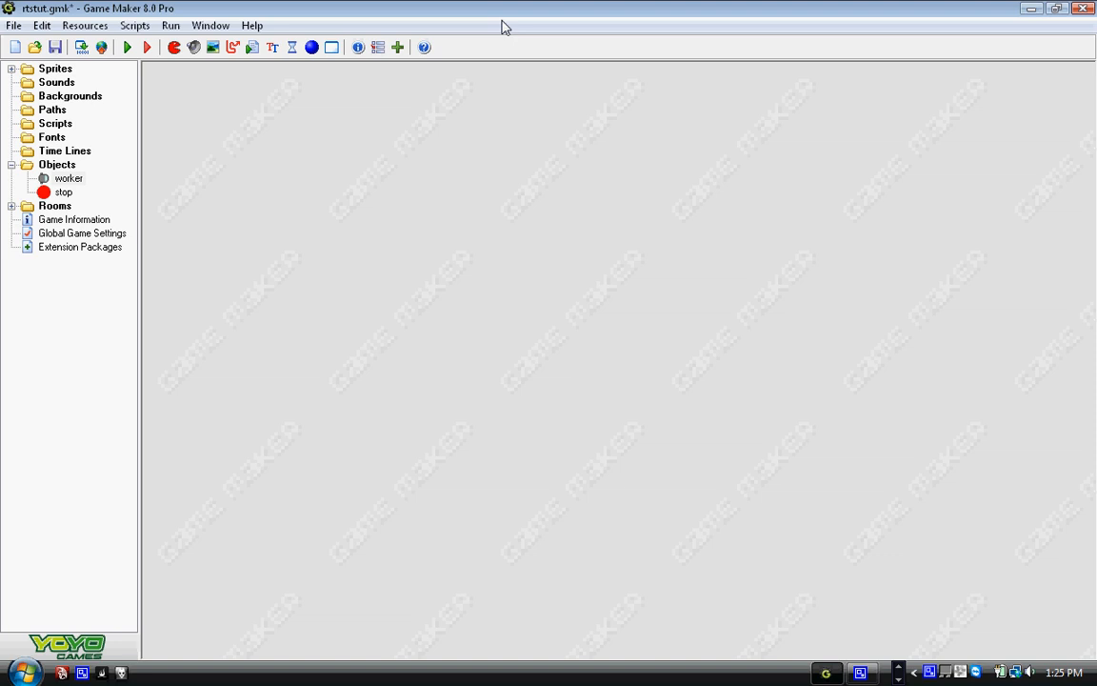
{"action": "mouse_move", "coordinate": [4, 137]}
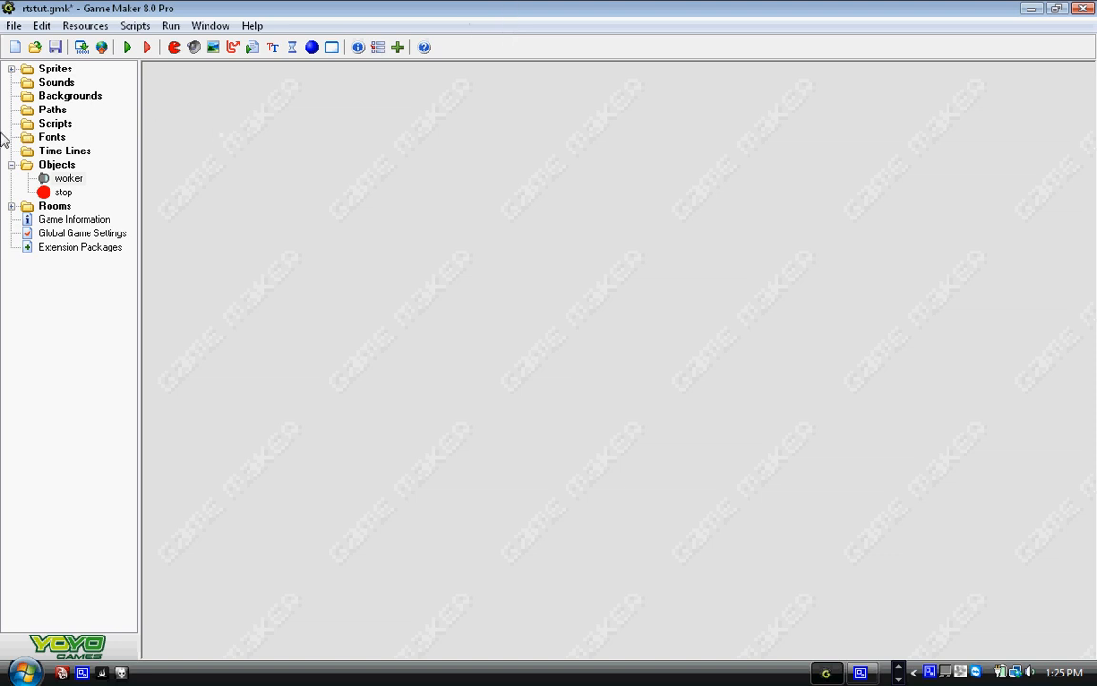
Inspect the stop object's and stop sprite's properties, then close the sprite dialog.
{"action": "left_click", "coordinate": [57, 164]}
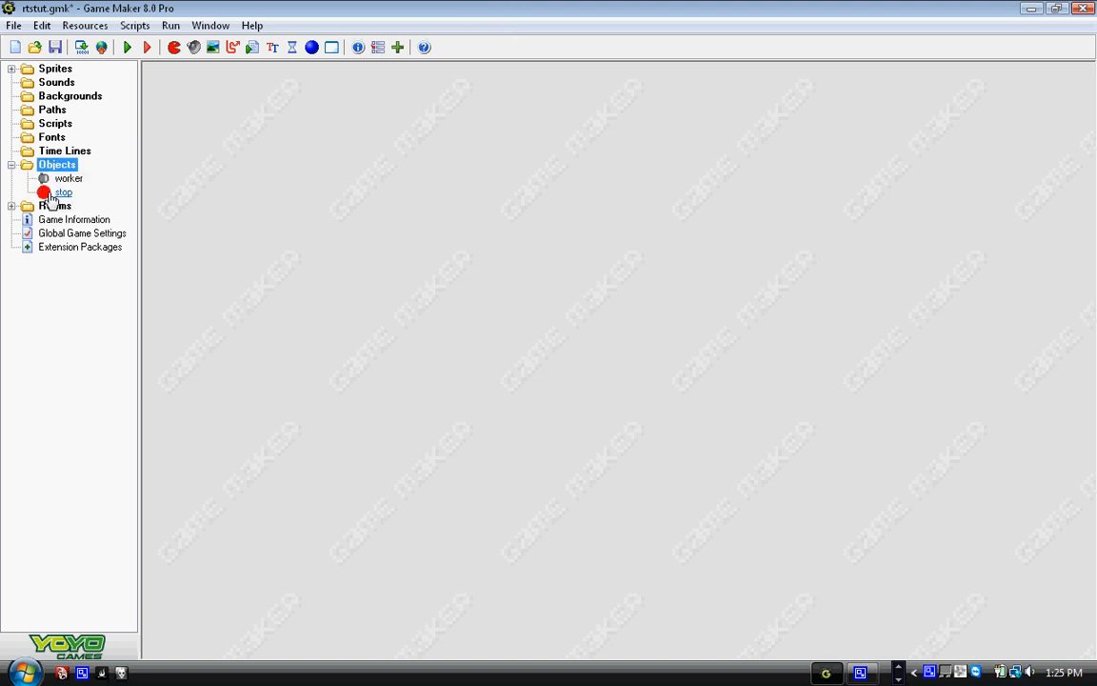
{"action": "double_click", "coordinate": [63, 190]}
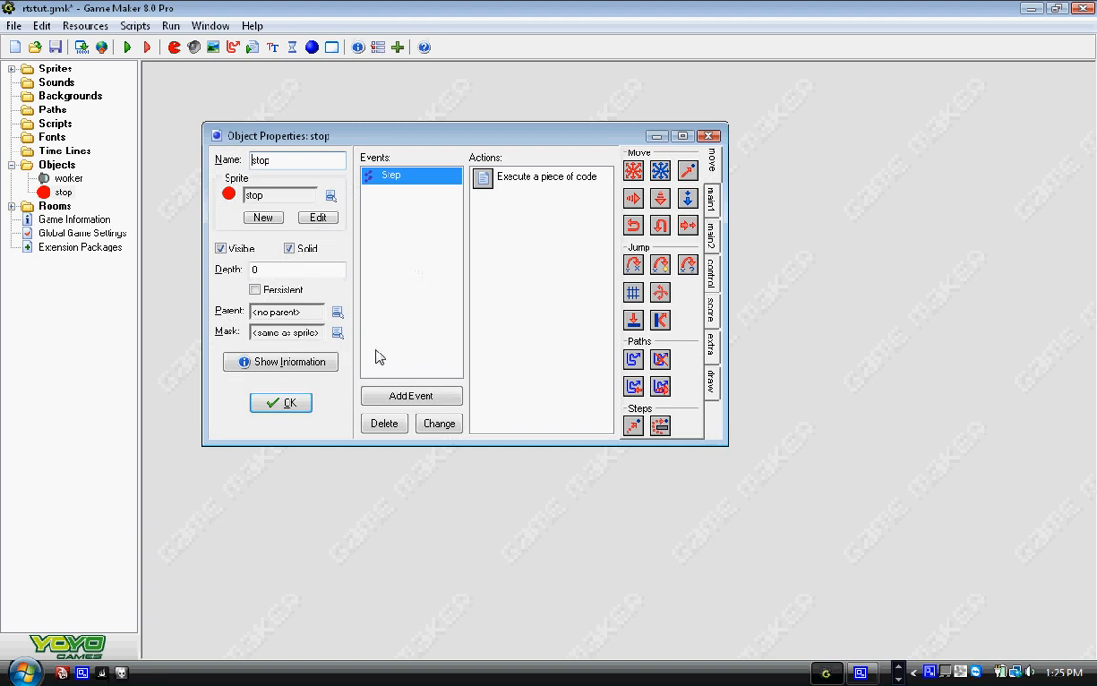
{"action": "left_click", "coordinate": [282, 402]}
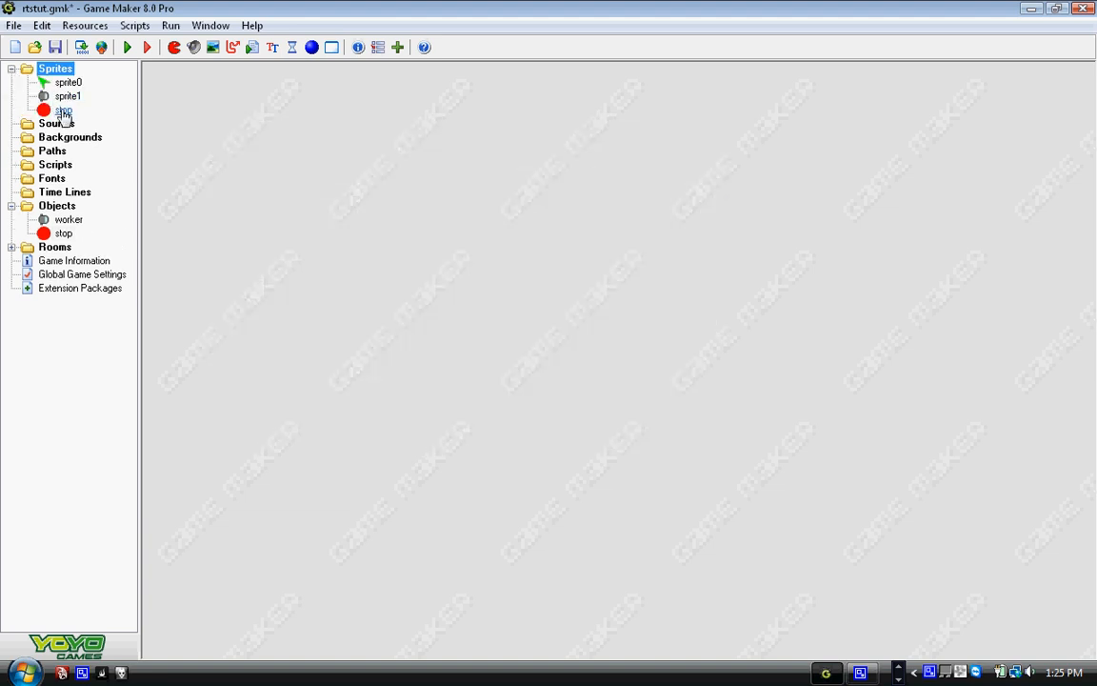
{"action": "double_click", "coordinate": [63, 108]}
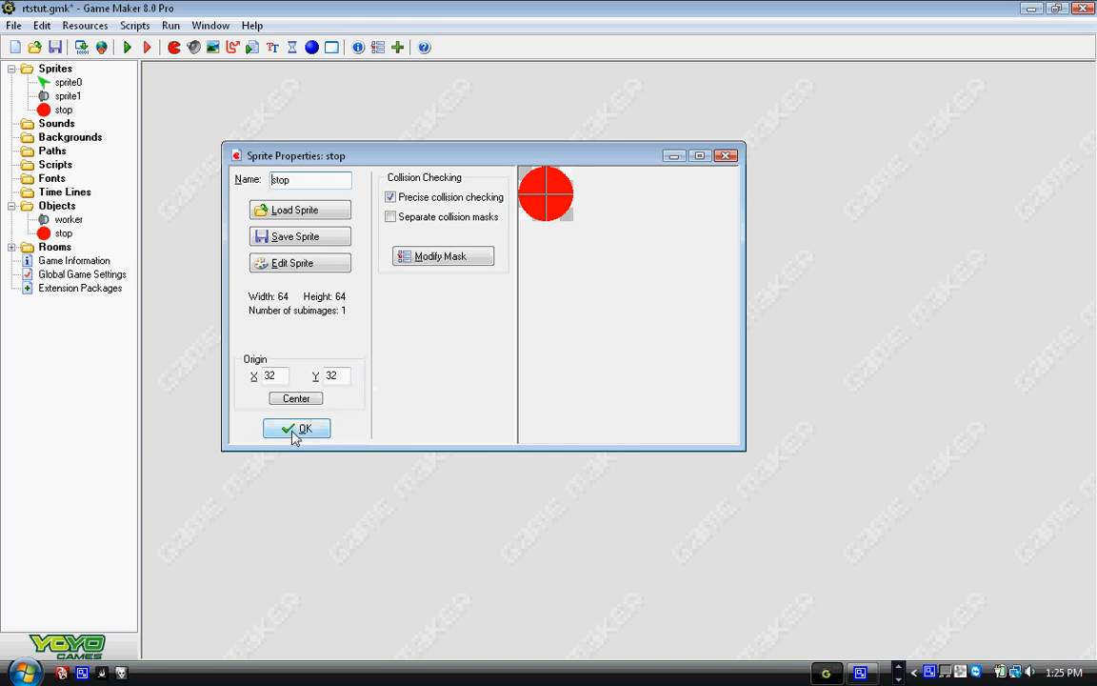
{"action": "left_click", "coordinate": [297, 429]}
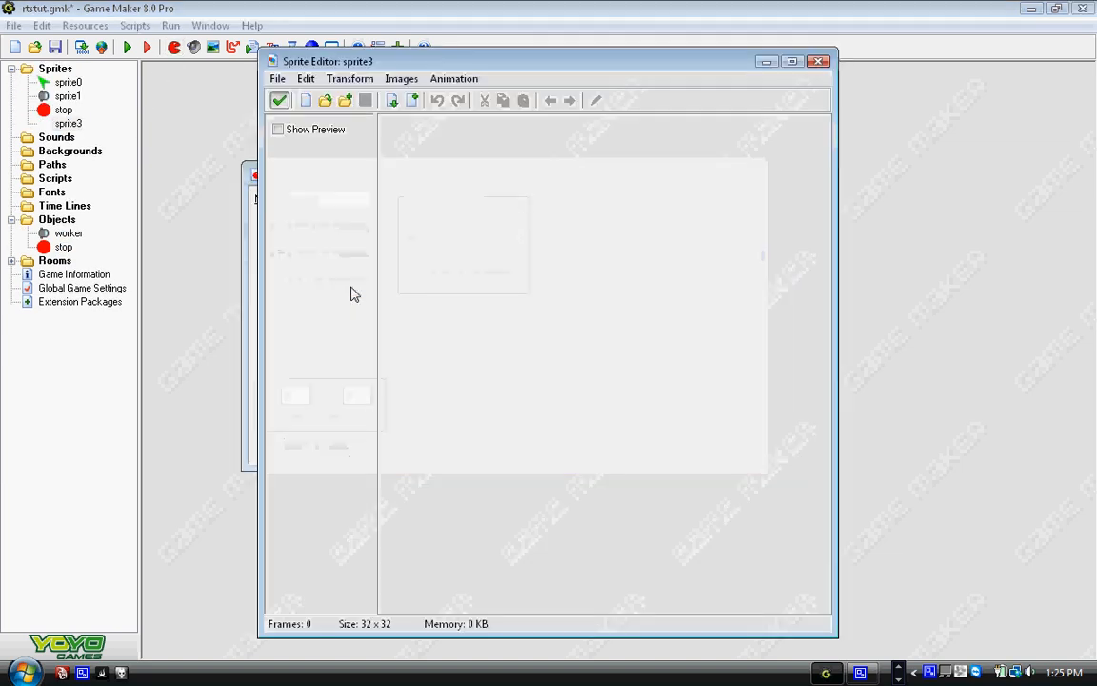
Create a new 32×32 frame for sprite3 and draw a filled circle across it.
{"action": "left_click", "coordinate": [305, 99]}
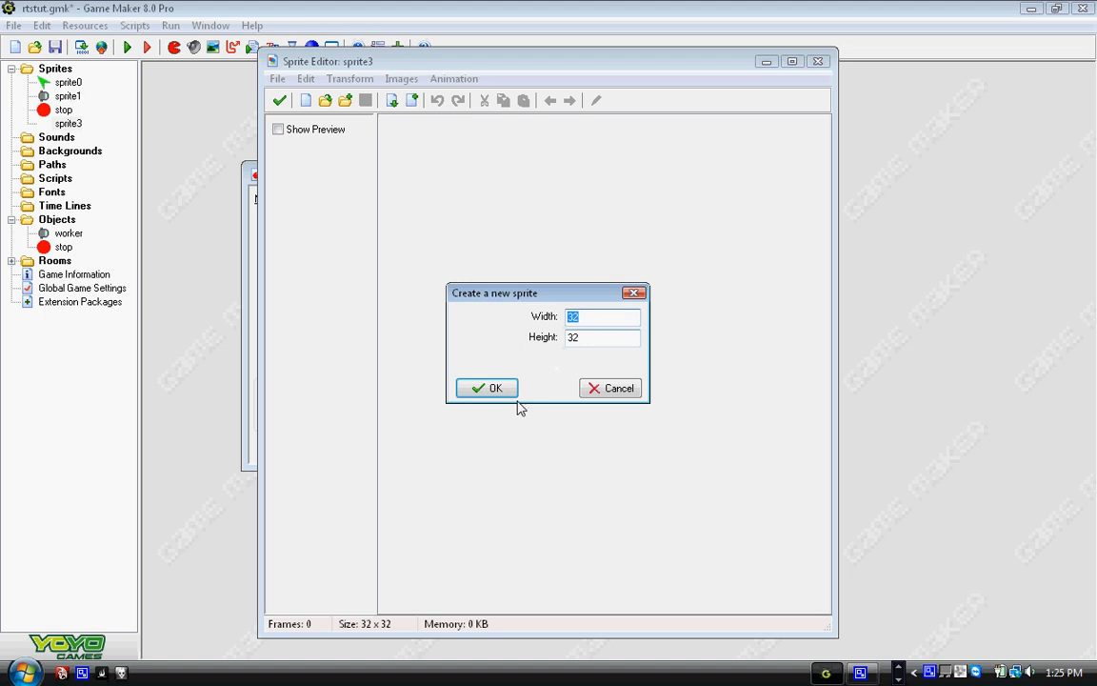
{"action": "left_click", "coordinate": [488, 388]}
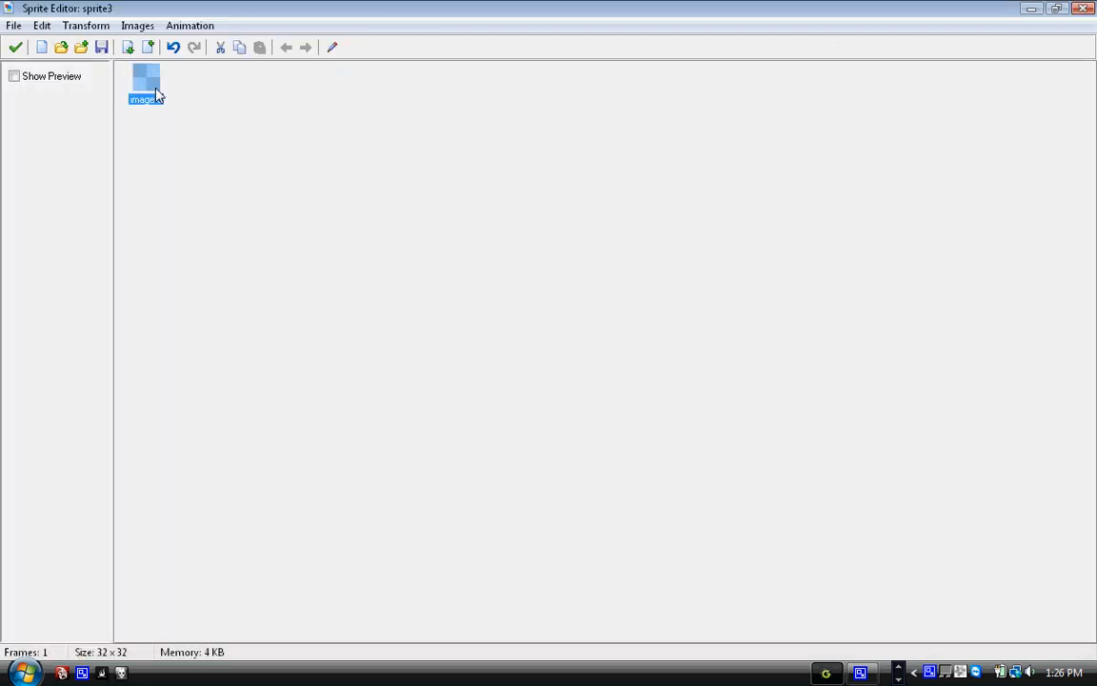
{"action": "double_click", "coordinate": [144, 83]}
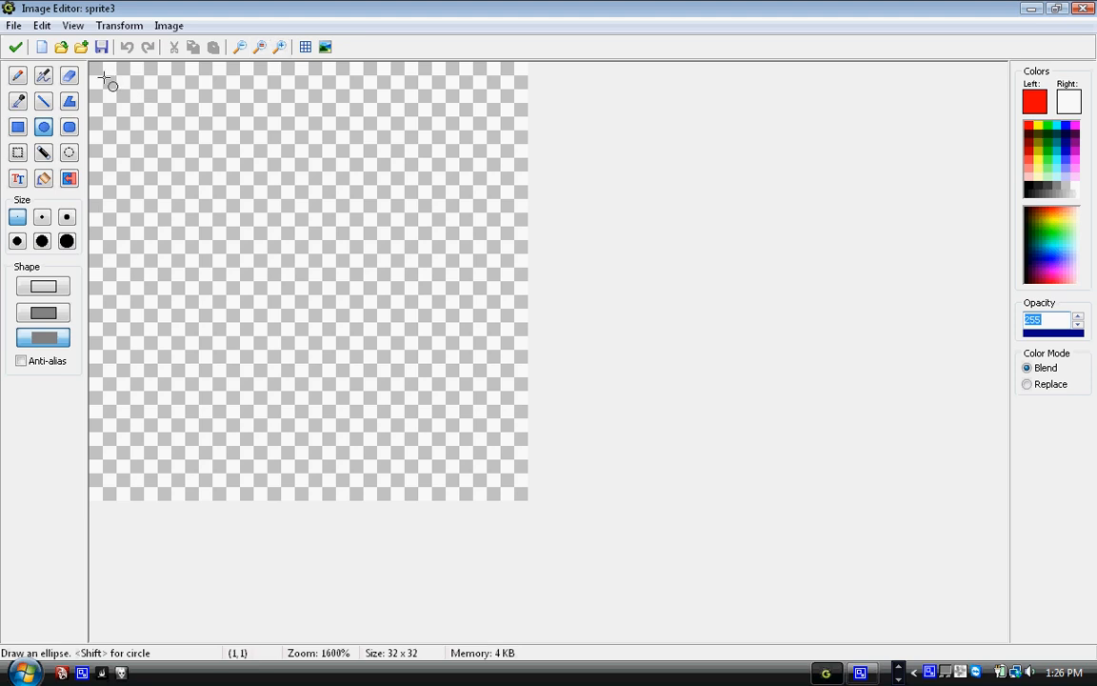
{"action": "left_click_drag", "start_coordinate": [103, 80], "coordinate": [381, 361]}
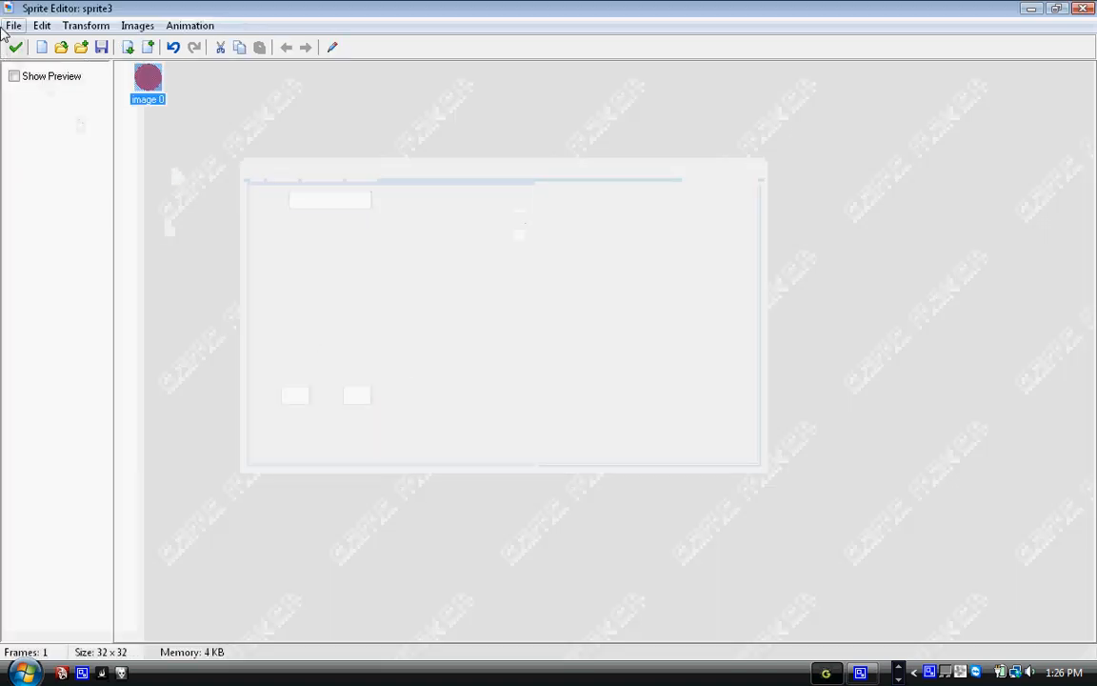
{"action": "left_click", "coordinate": [15, 46]}
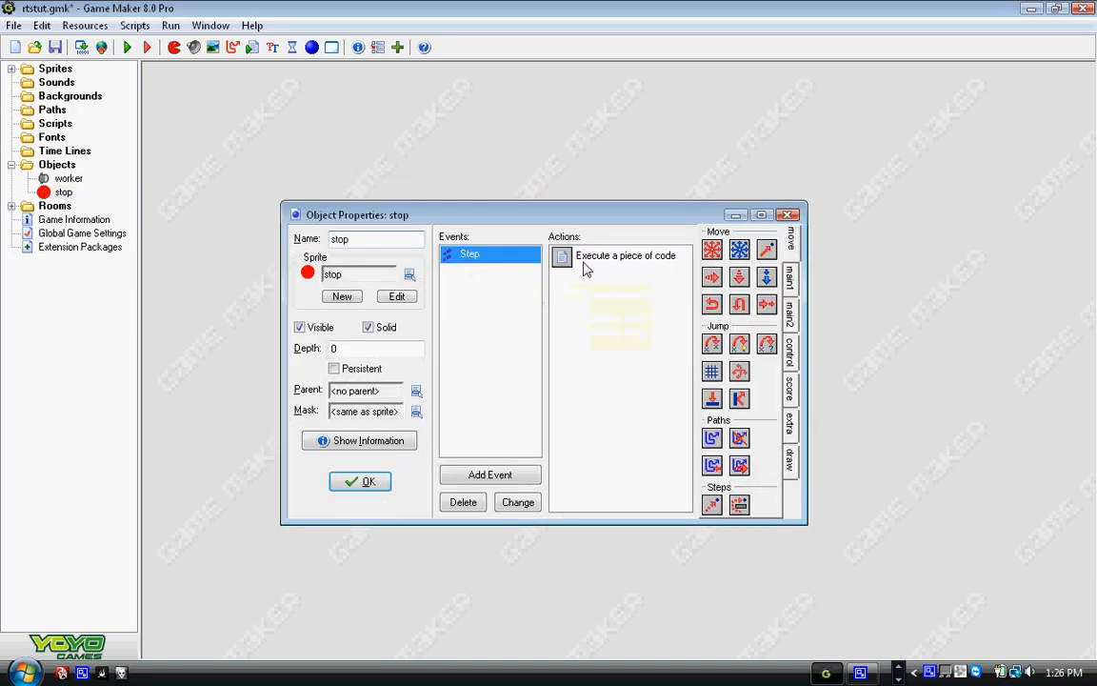
Prefix desx and desy with 'global.' in the stop object's Step code.
{"action": "double_click", "coordinate": [624, 256]}
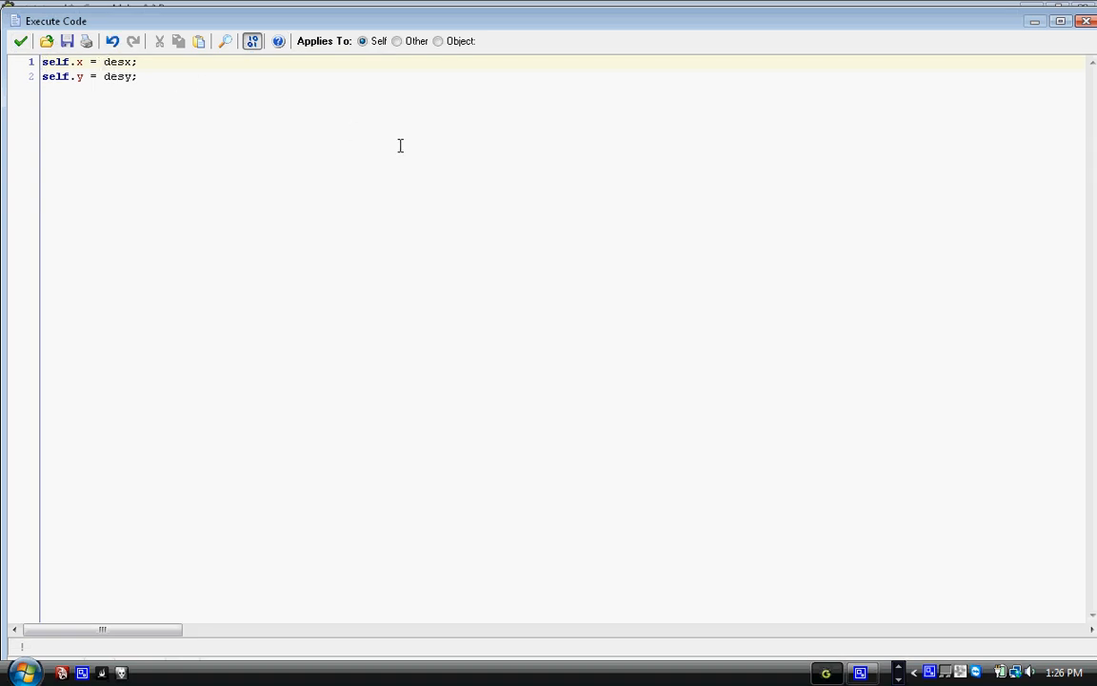
{"action": "type", "text": "global."}
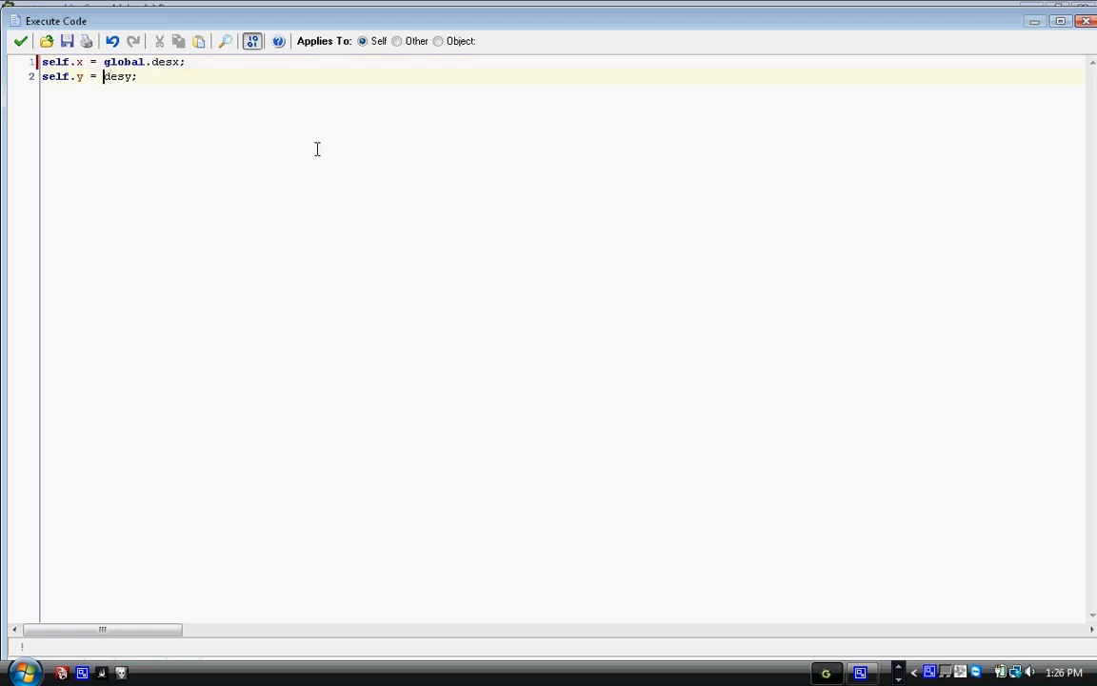
{"action": "type", "text": "global."}
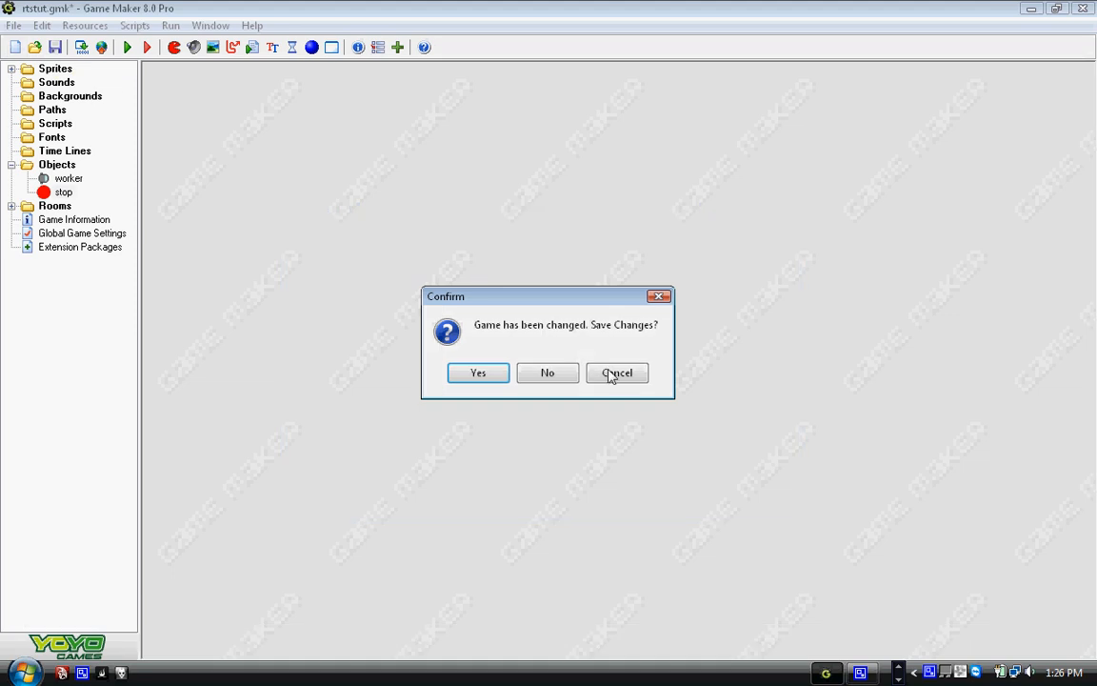
Save the project and remove the worker object's self-collision event.
{"action": "left_click", "coordinate": [478, 371]}
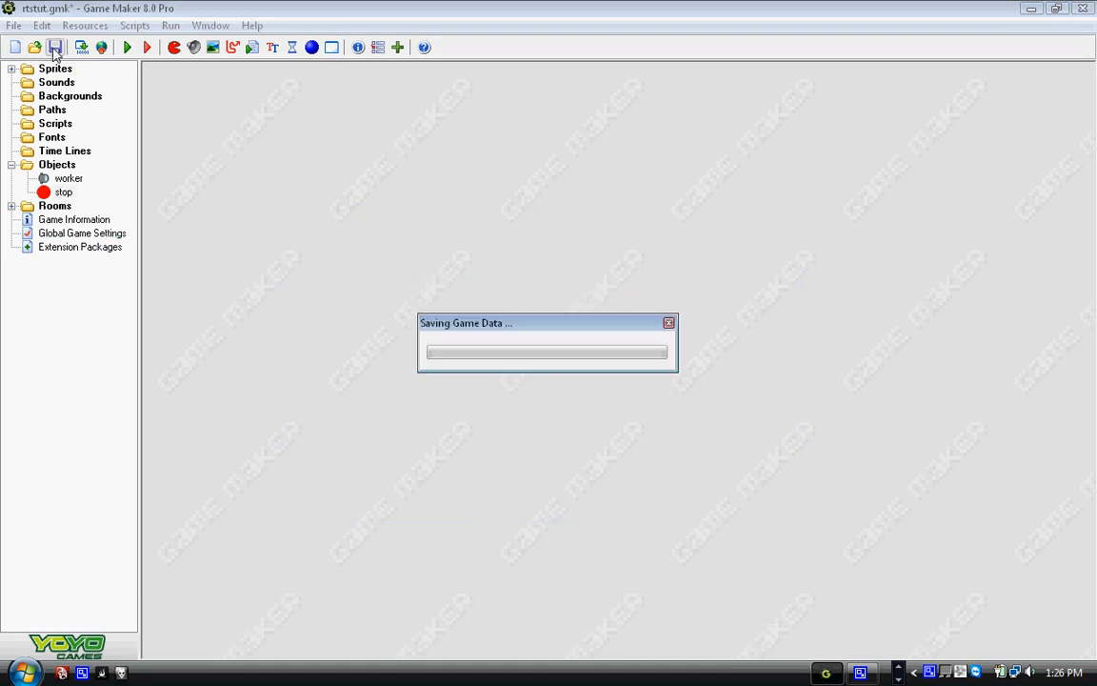
{"action": "double_click", "coordinate": [68, 179]}
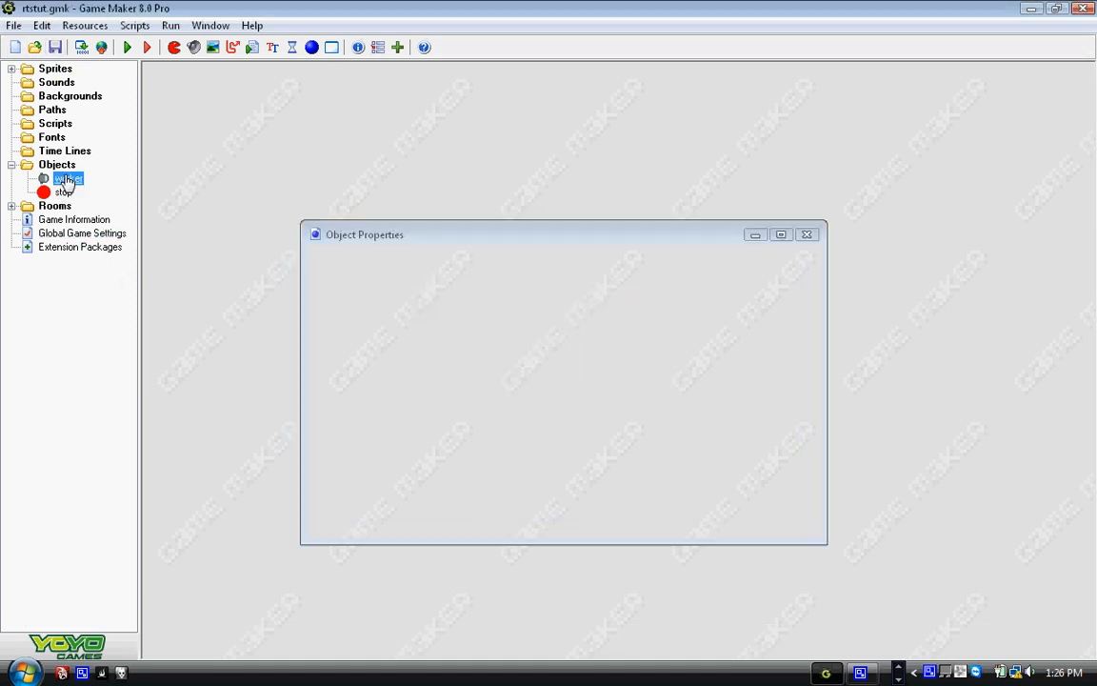
{"action": "double_click", "coordinate": [68, 179]}
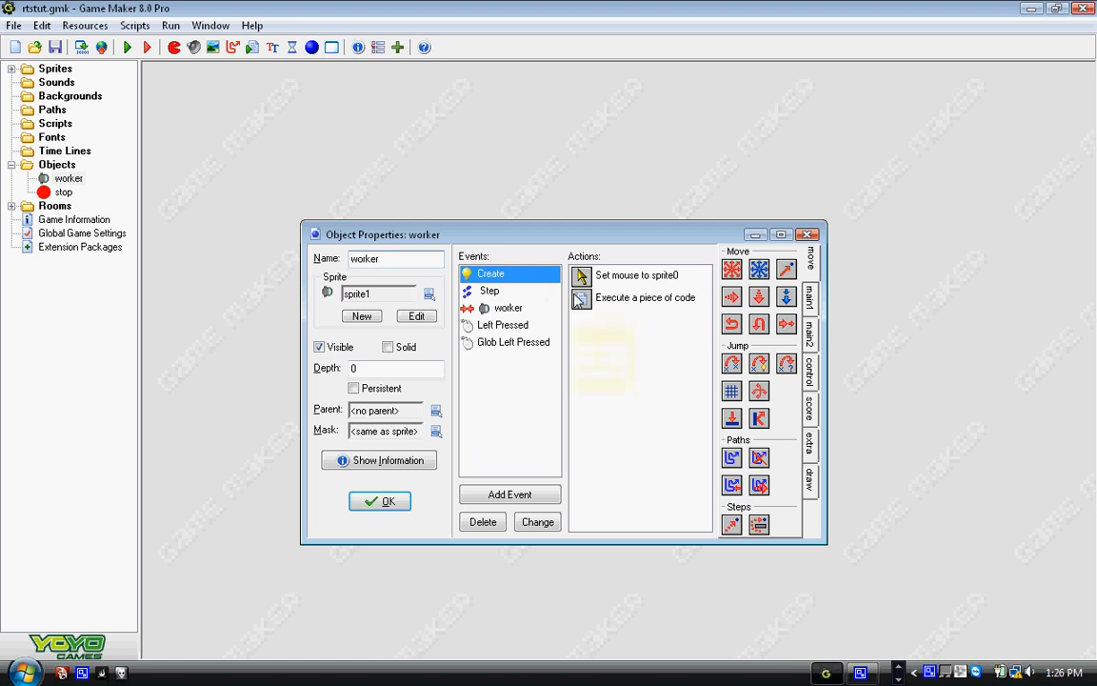
{"action": "double_click", "coordinate": [646, 297]}
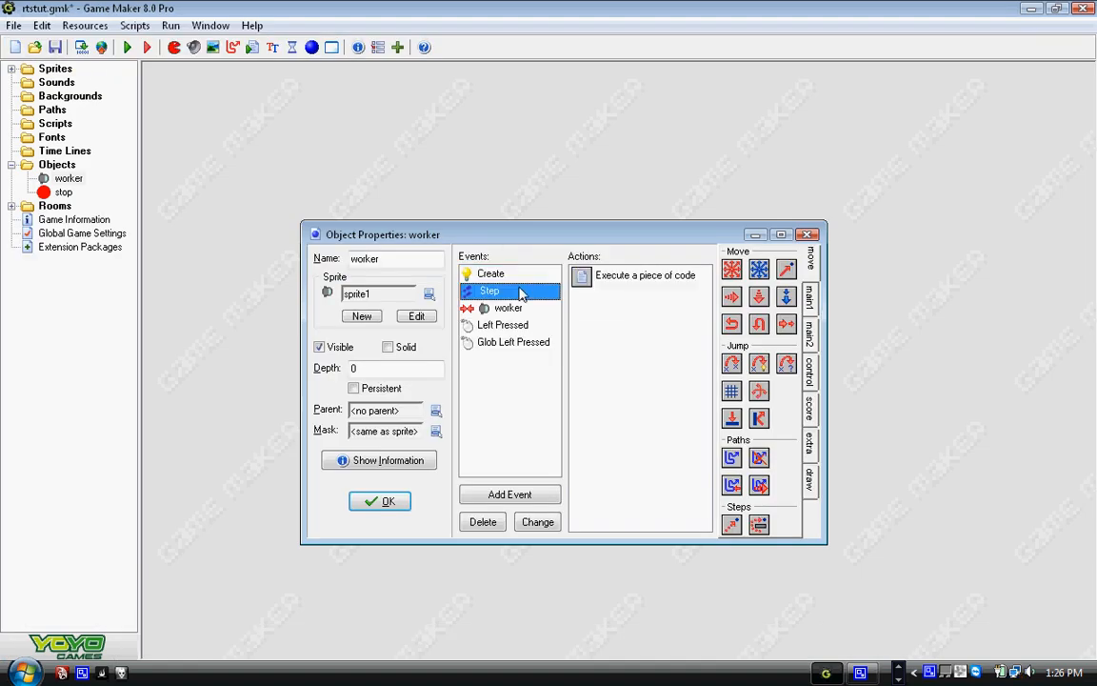
{"action": "double_click", "coordinate": [643, 274]}
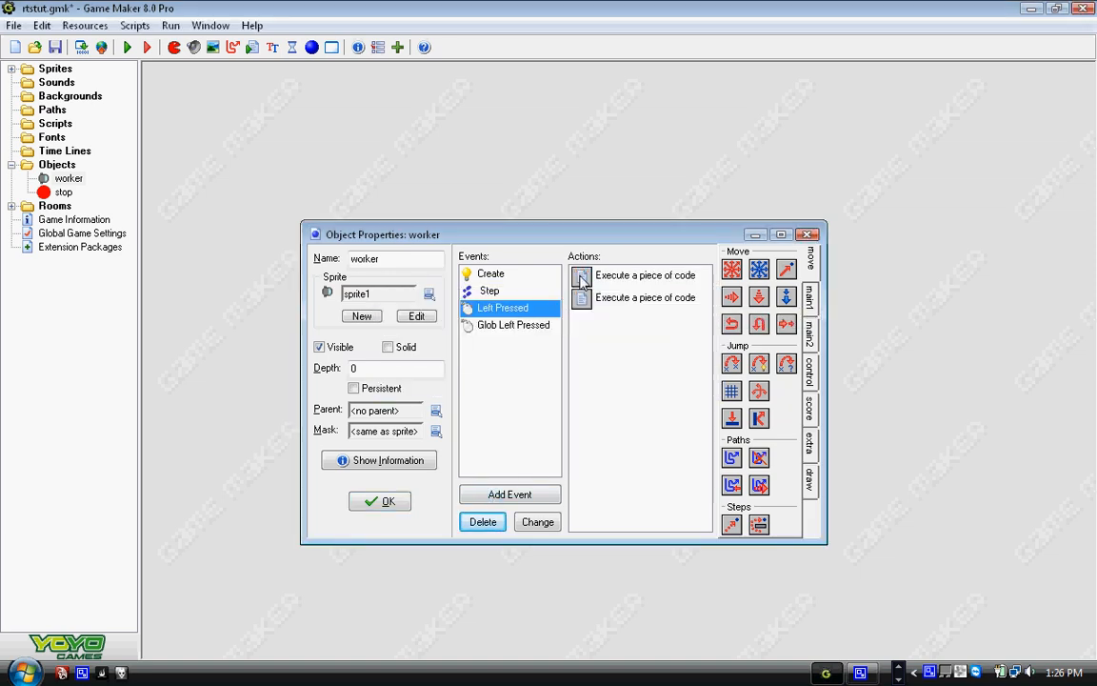
{"action": "mouse_move", "coordinate": [583, 274]}
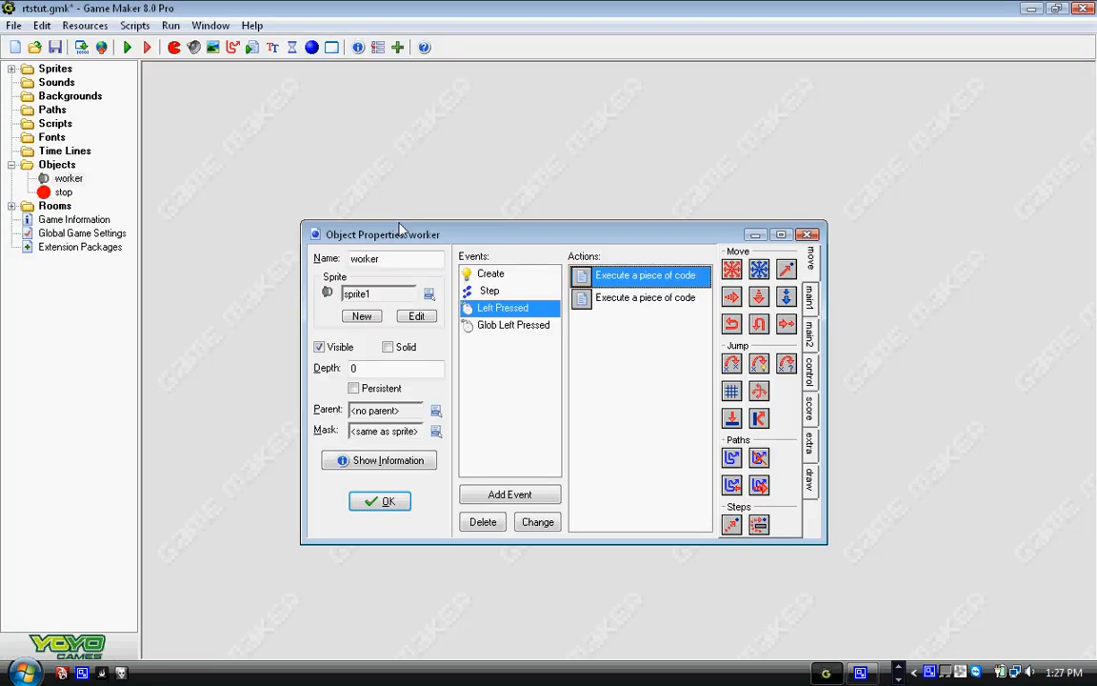
Add a Check Empty action at mouse_x, mouse_y against All objects in Glob Left Pressed.
{"action": "left_click", "coordinate": [644, 297]}
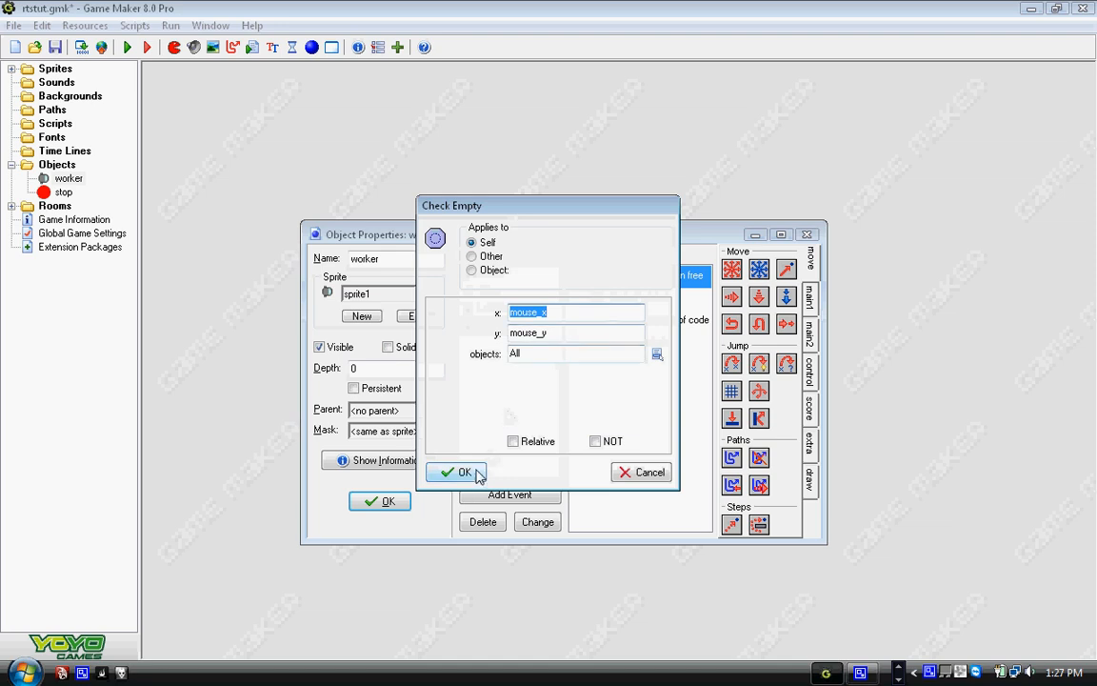
{"action": "left_click", "coordinate": [464, 472]}
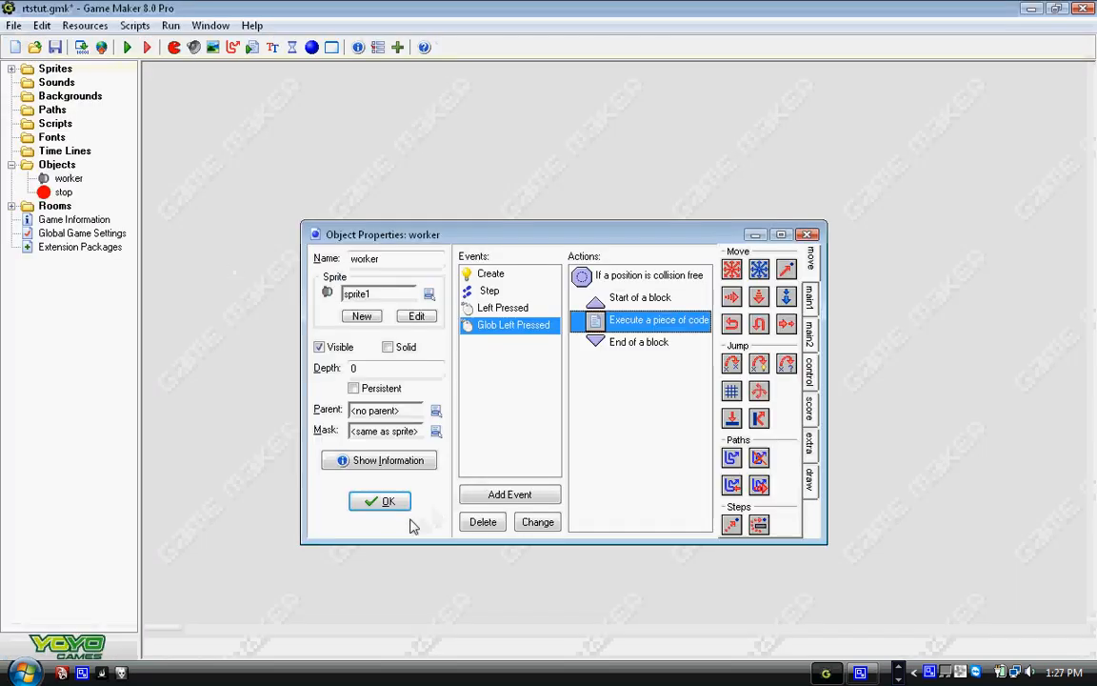
Close the worker's properties and test-run the game.
{"action": "left_click", "coordinate": [379, 501]}
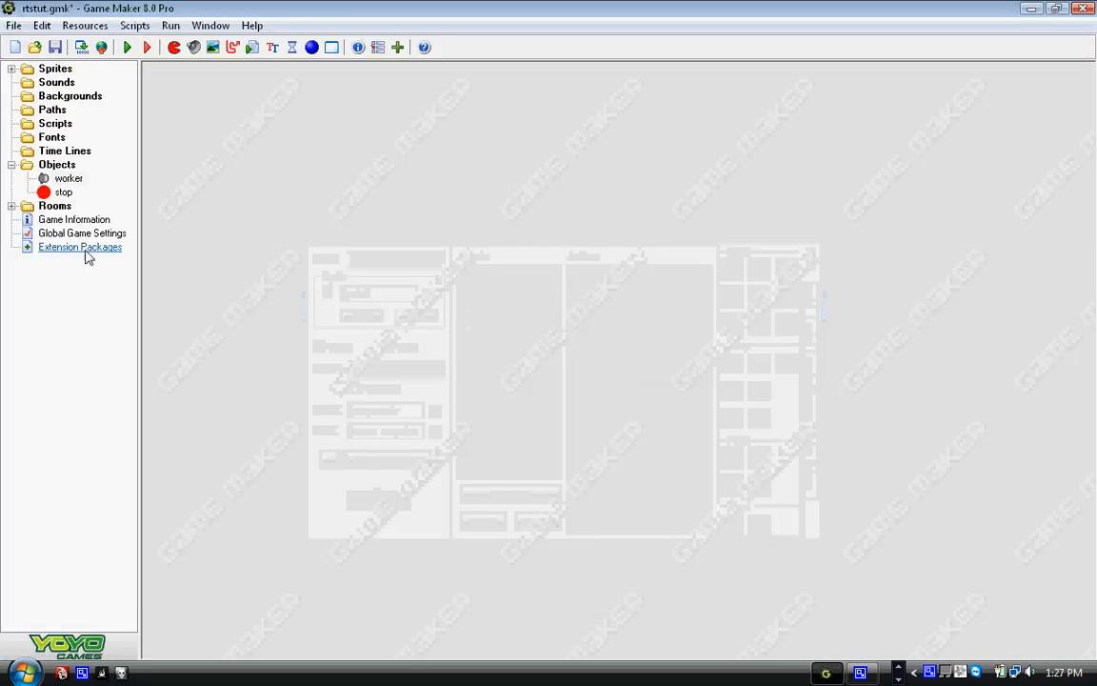
{"action": "left_click", "coordinate": [57, 164]}
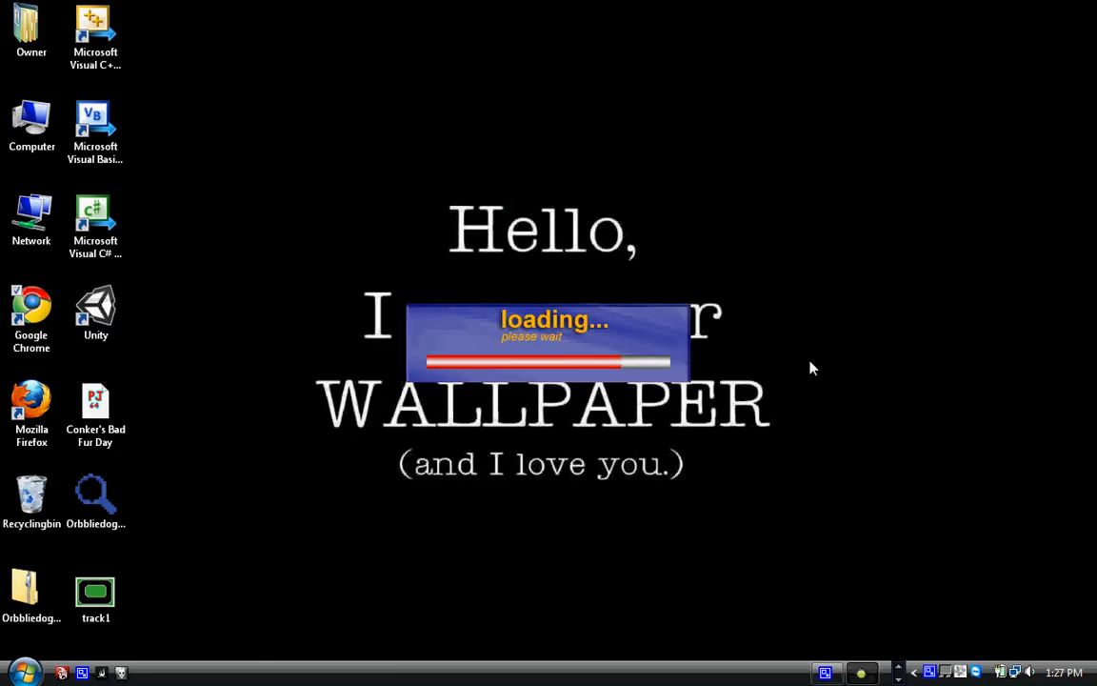
{"action": "mouse_move", "coordinate": [796, 438]}
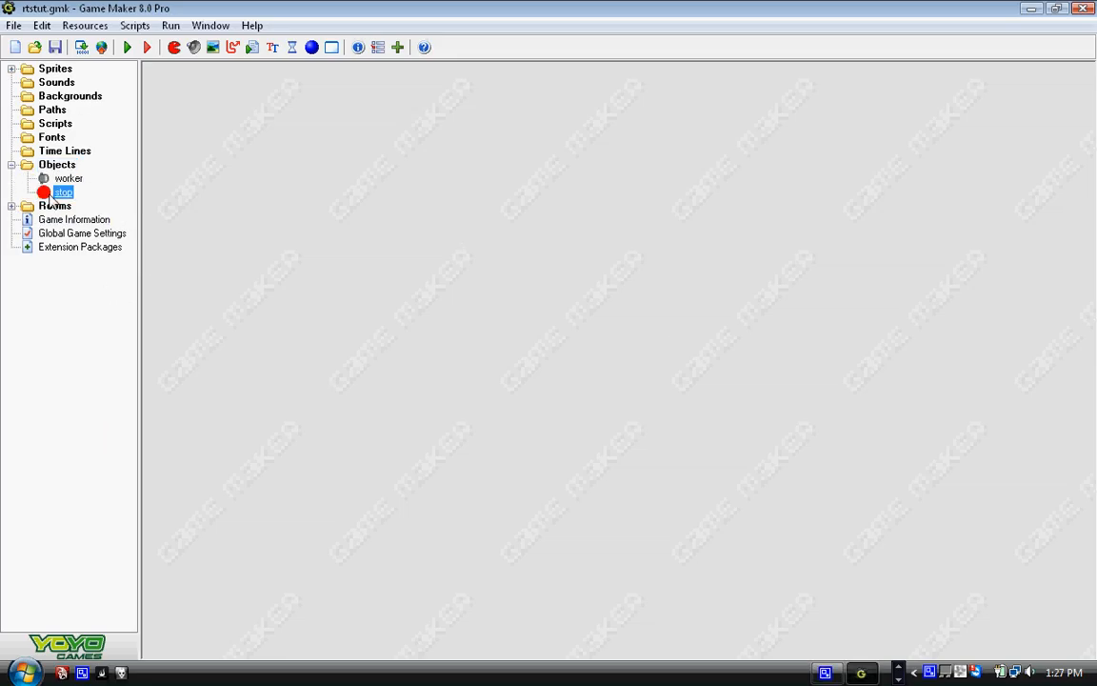
Change the worker's Glob Left Pressed Check Empty action to test Only solid objects.
{"action": "double_click", "coordinate": [61, 190]}
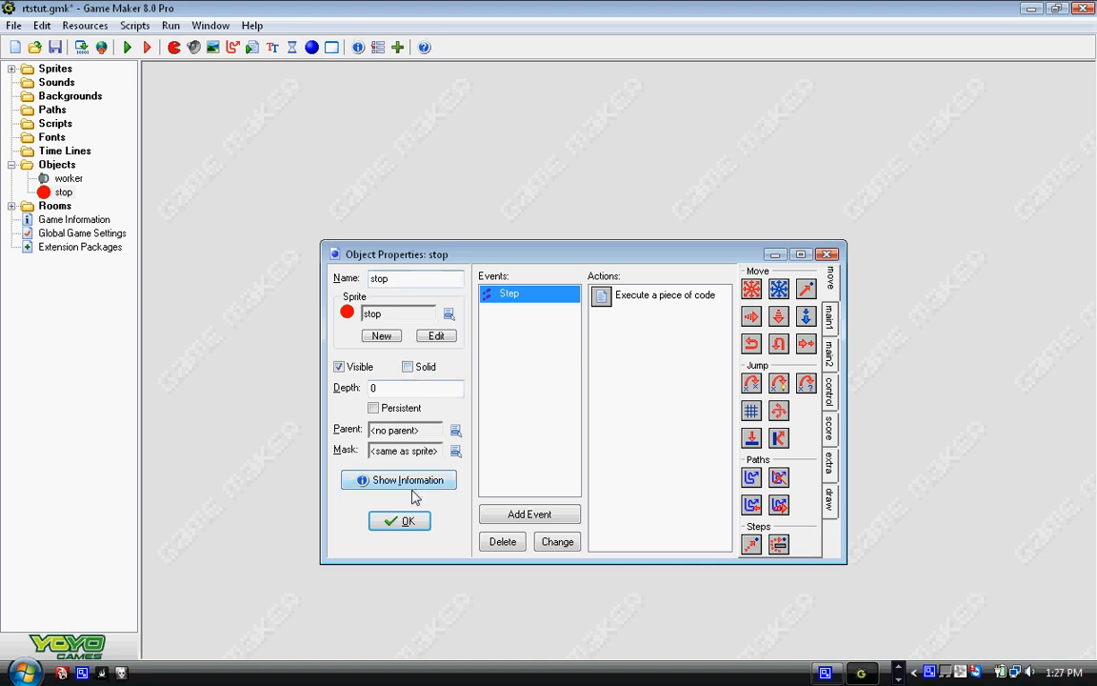
{"action": "double_click", "coordinate": [69, 179]}
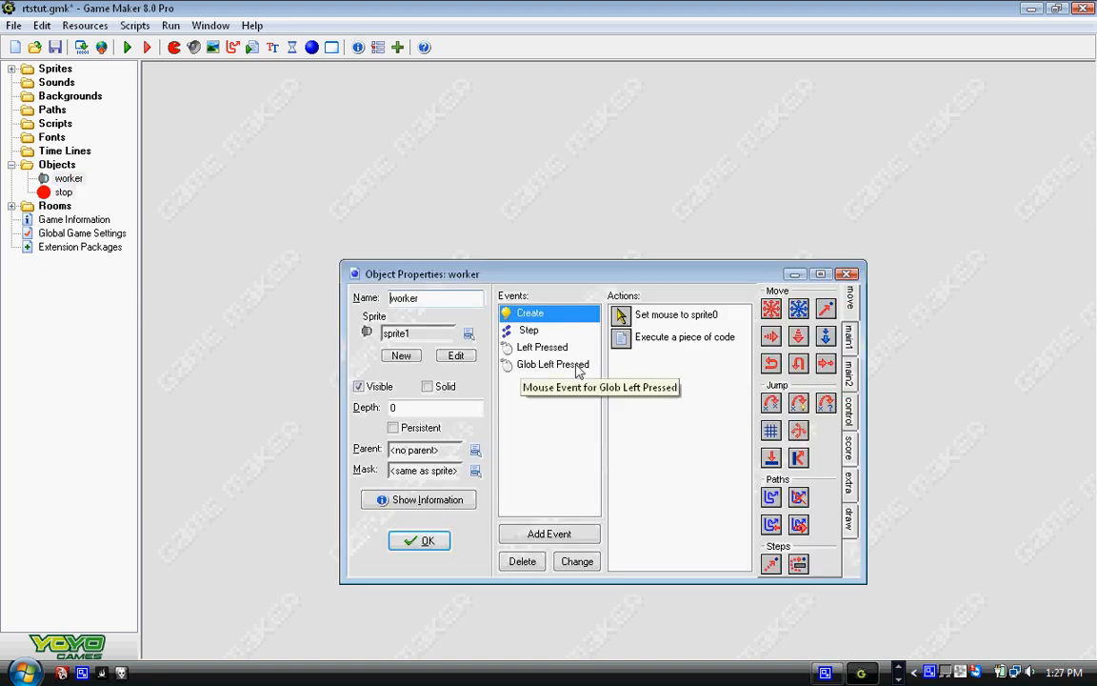
{"action": "left_click", "coordinate": [552, 364]}
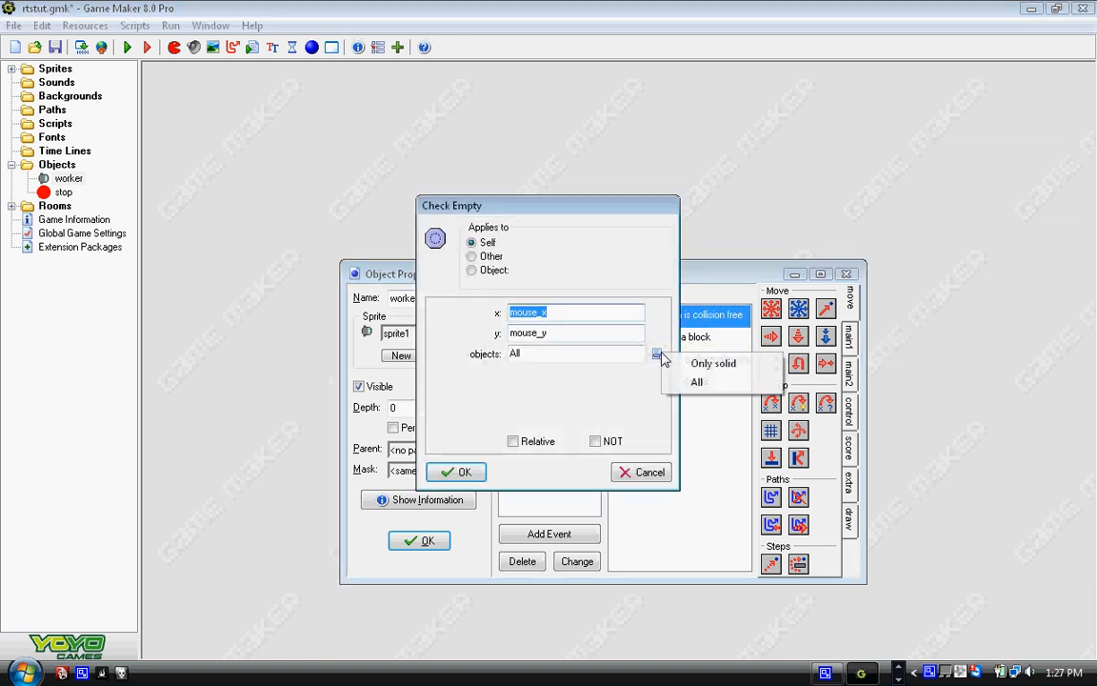
{"action": "left_click", "coordinate": [712, 362]}
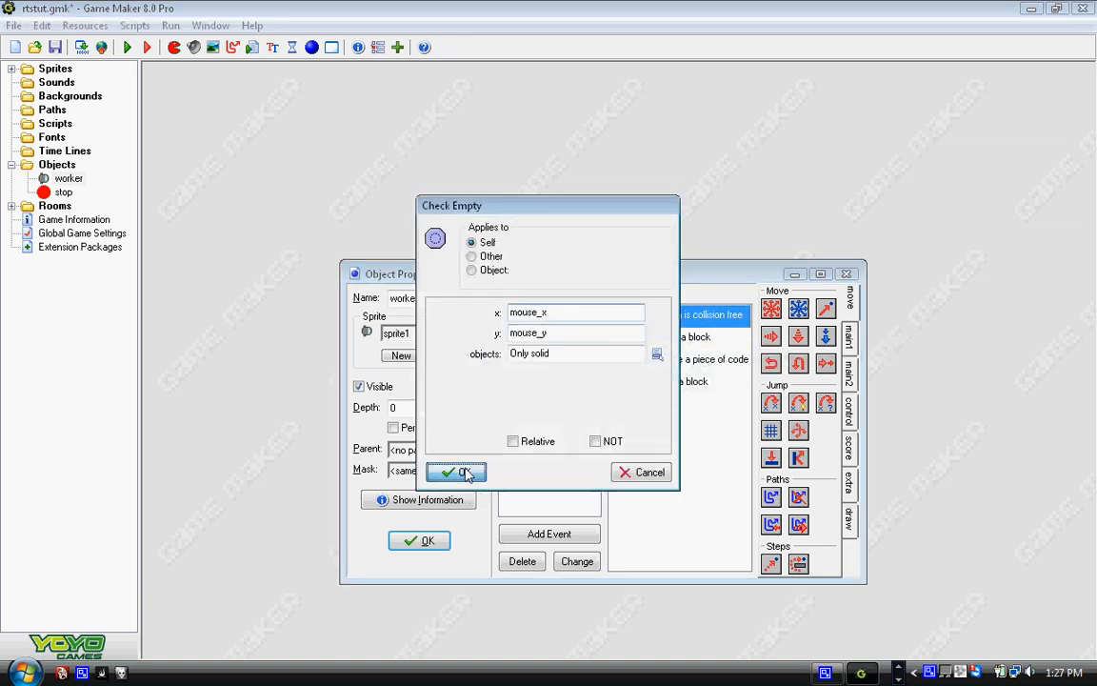
{"action": "left_click", "coordinate": [457, 473]}
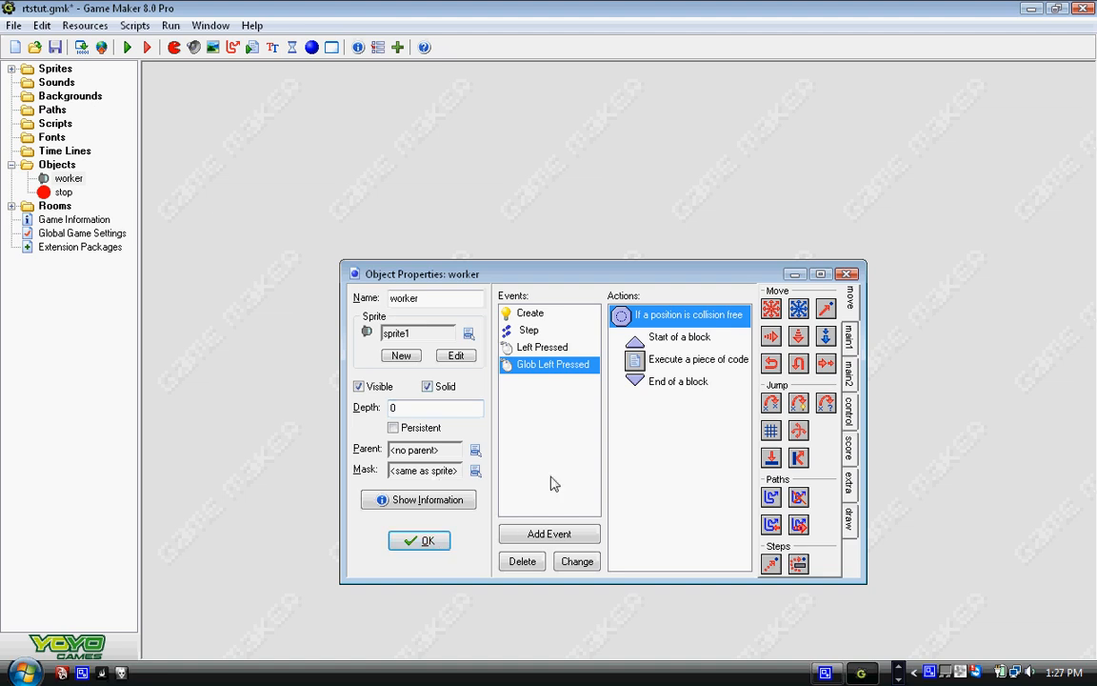
{"action": "double_click", "coordinate": [697, 358]}
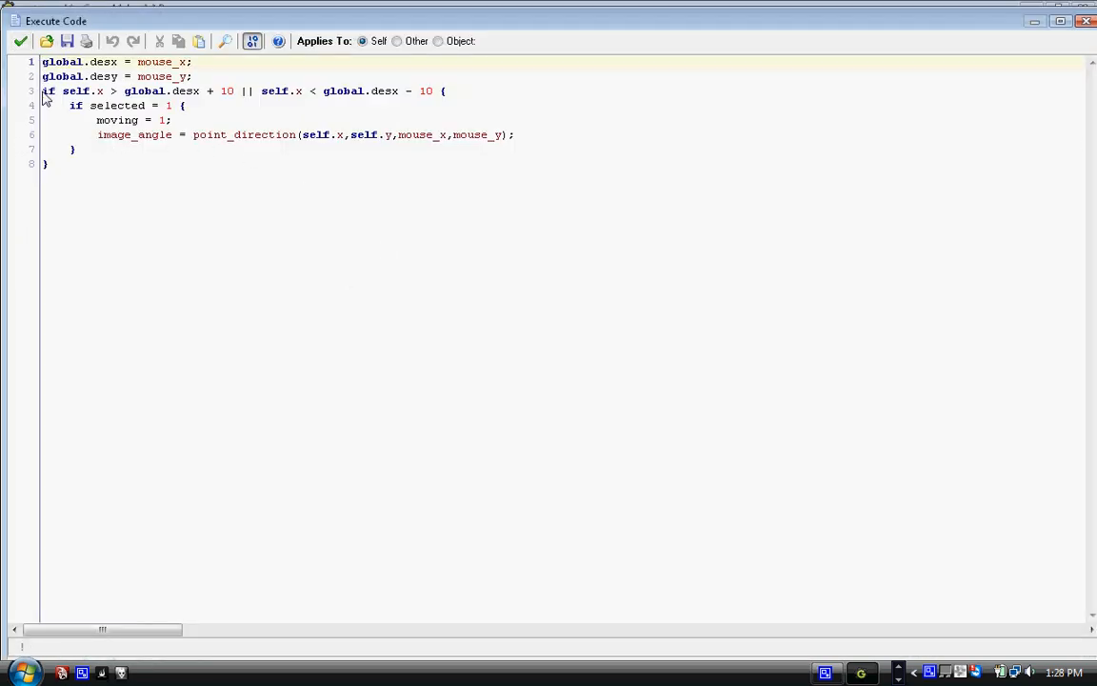
{"action": "double_click", "coordinate": [47, 91]}
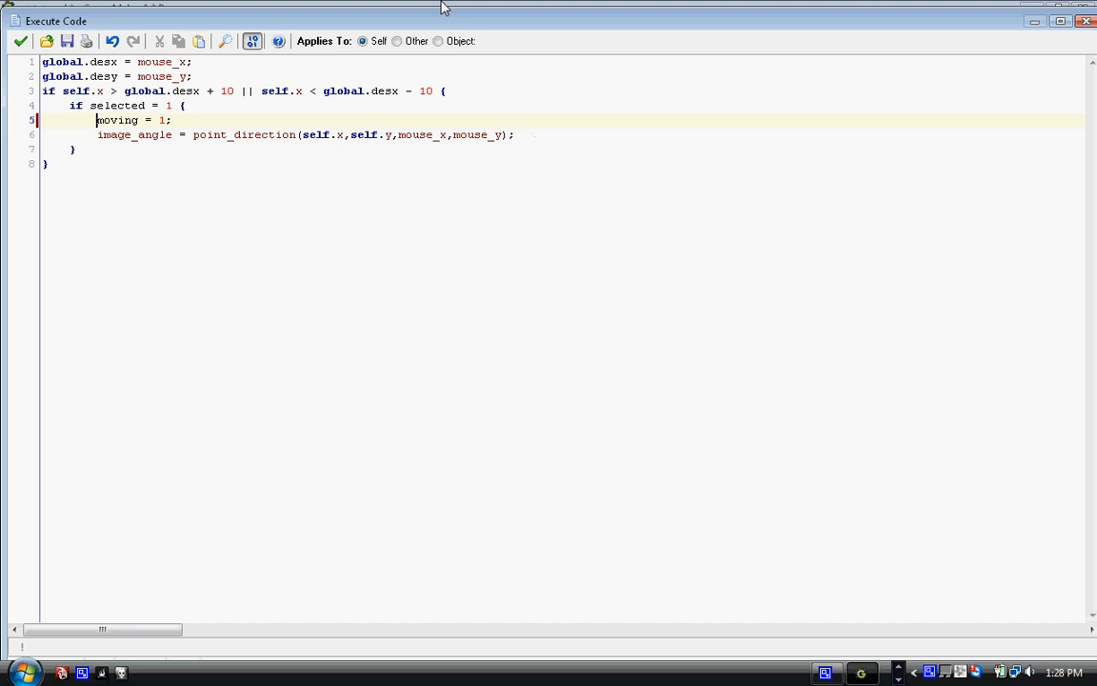
{"action": "mouse_move", "coordinate": [72, 112]}
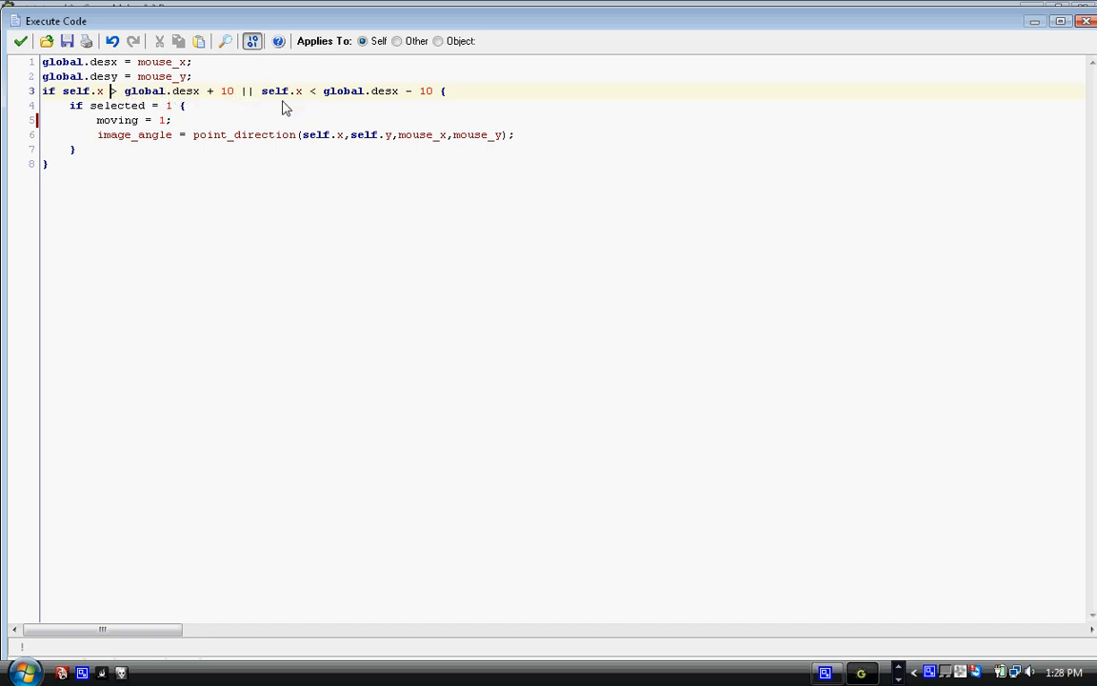
{"action": "mouse_move", "coordinate": [370, 263]}
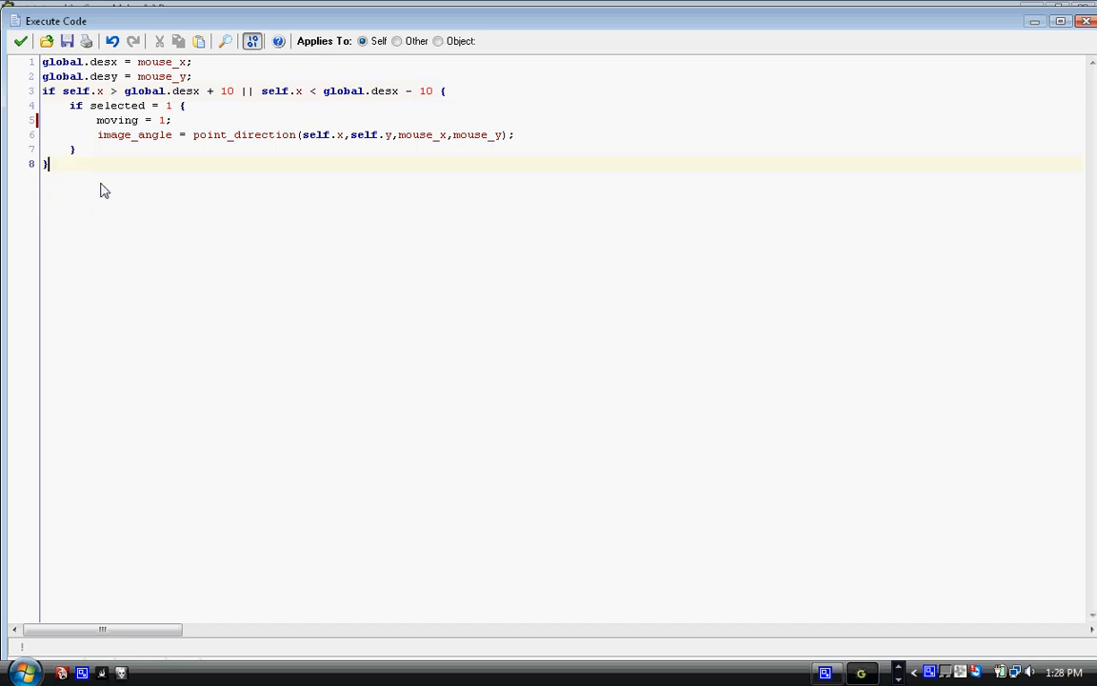
{"action": "type", "text": "\\\\\\\\\\\\\\\\\\"}
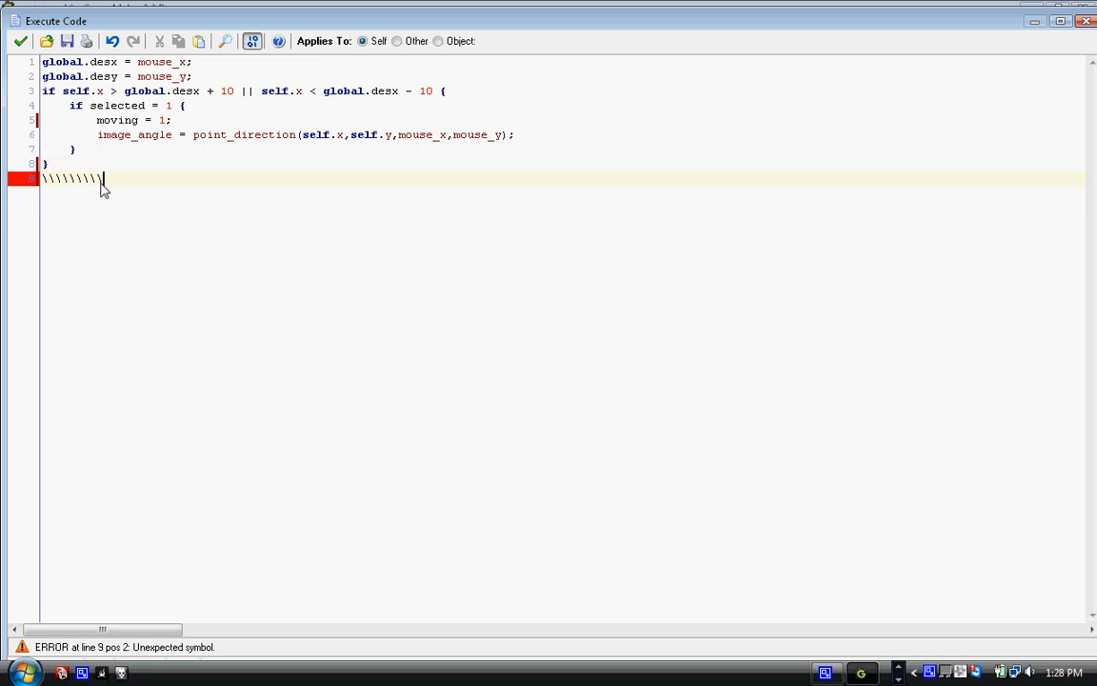
{"action": "key", "text": "BackSpace"}
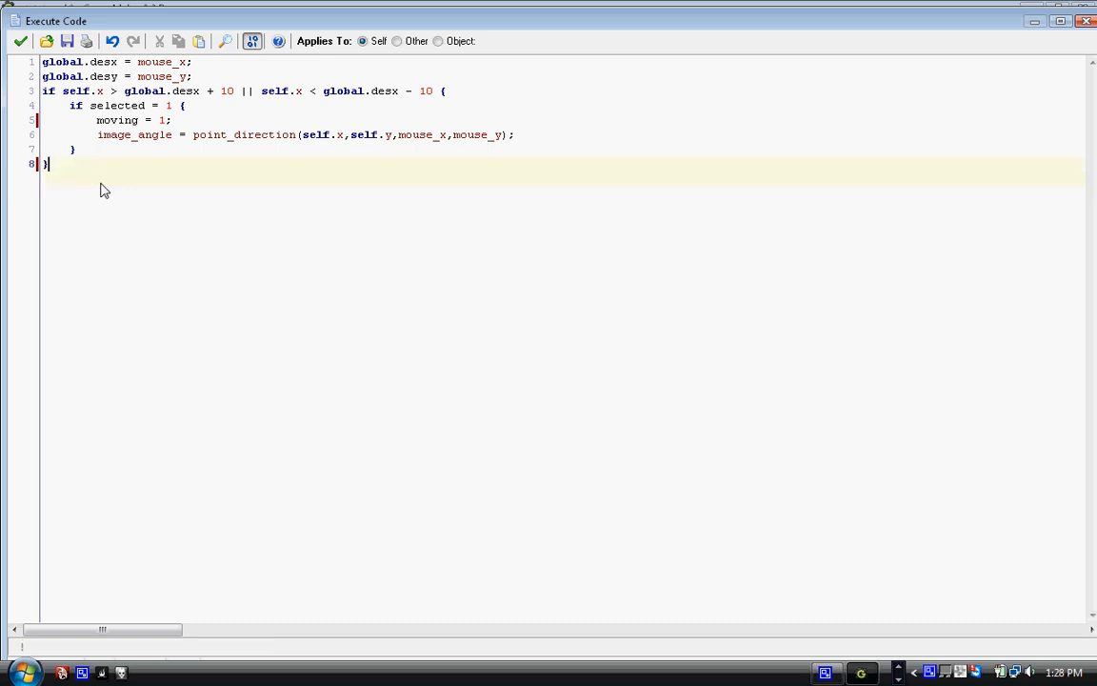
{"action": "mouse_move", "coordinate": [263, 102]}
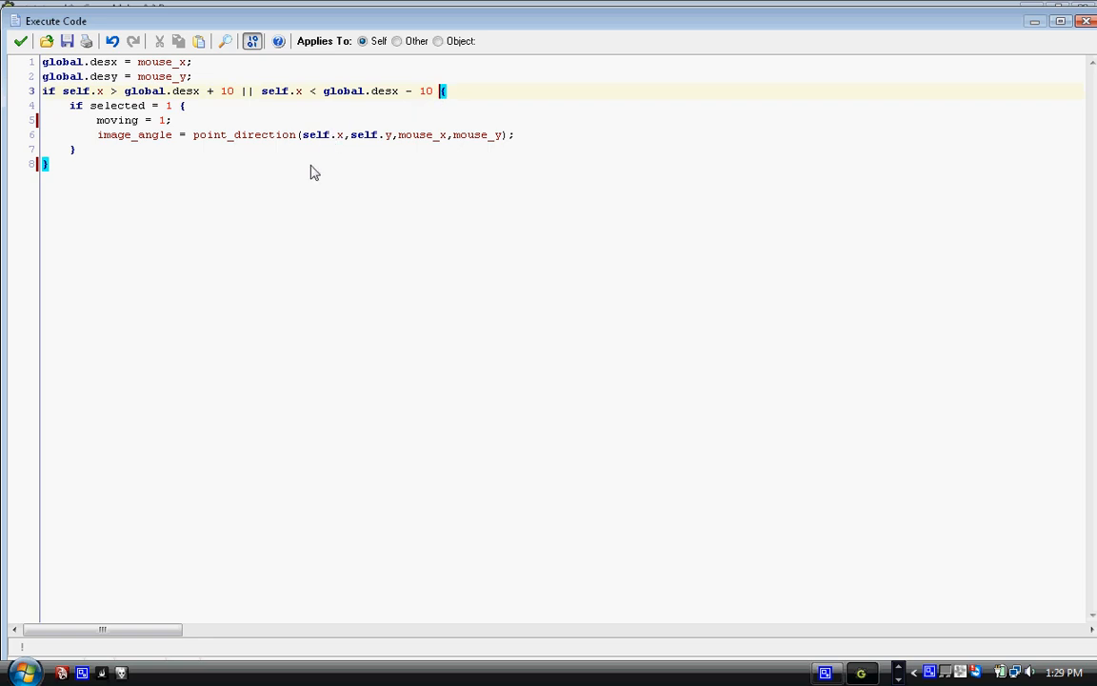
{"action": "left_click", "coordinate": [448, 91]}
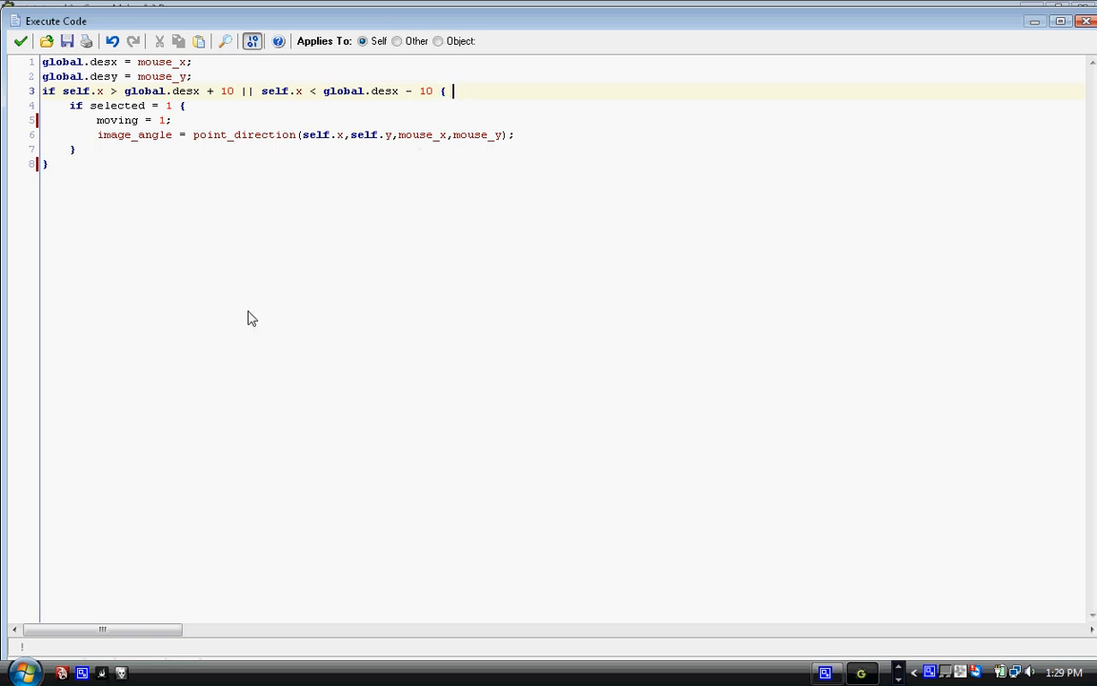
{"action": "mouse_move", "coordinate": [86, 202]}
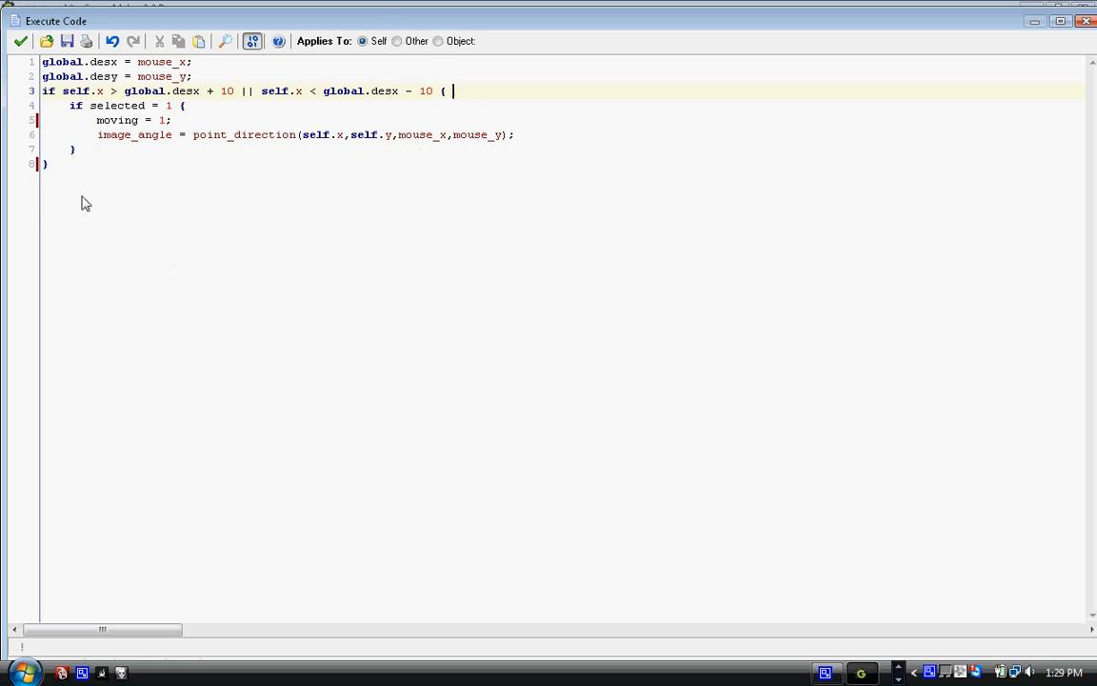
{"action": "mouse_move", "coordinate": [394, 156]}
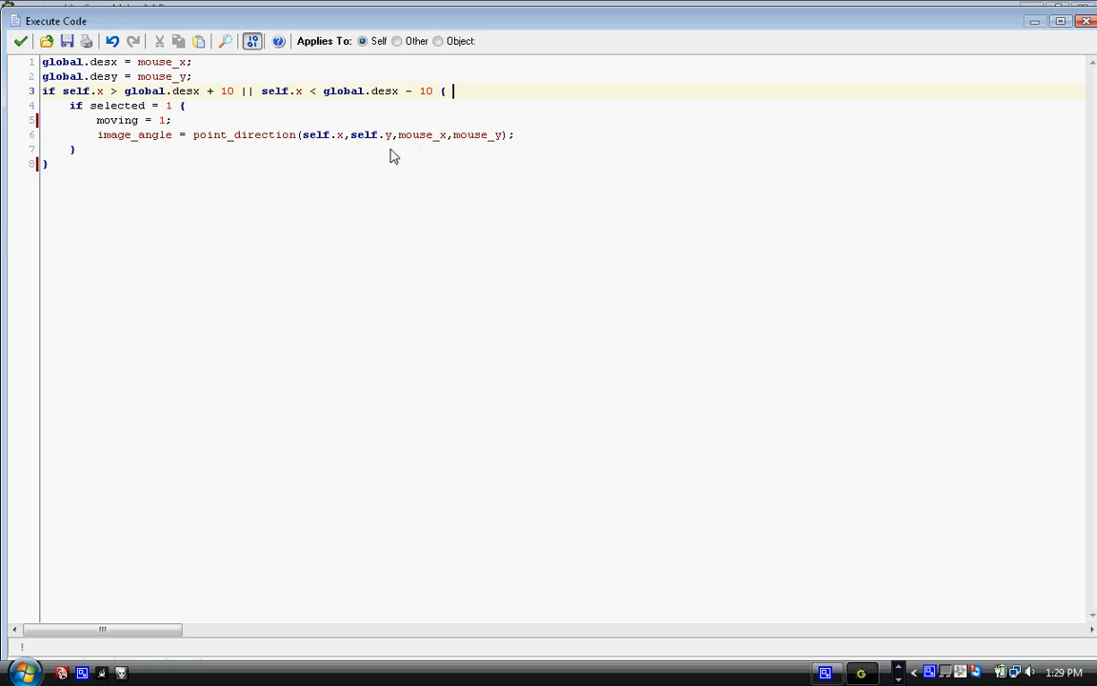
{"action": "mouse_move", "coordinate": [185, 369]}
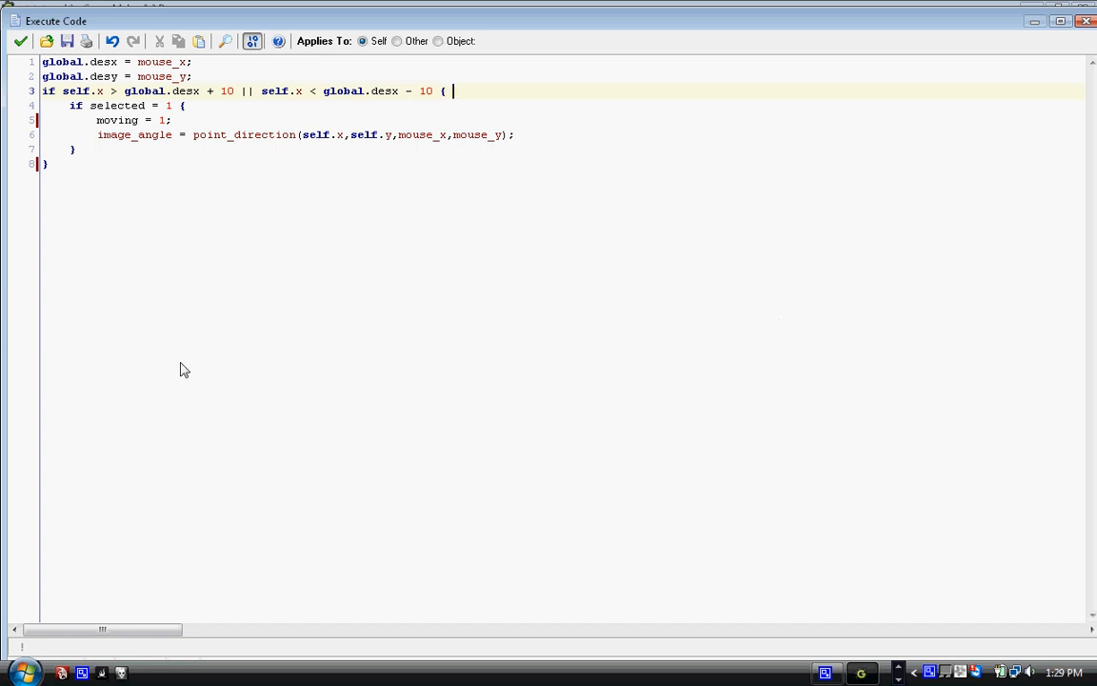
{"action": "mouse_move", "coordinate": [428, 255]}
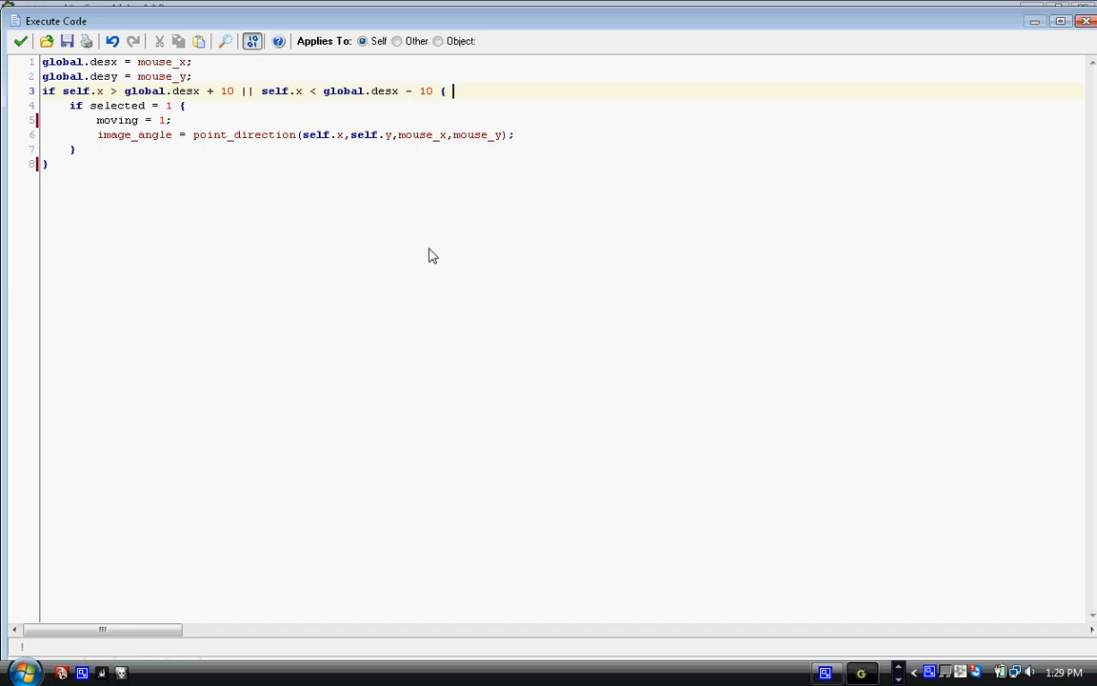
{"action": "mouse_move", "coordinate": [600, 203]}
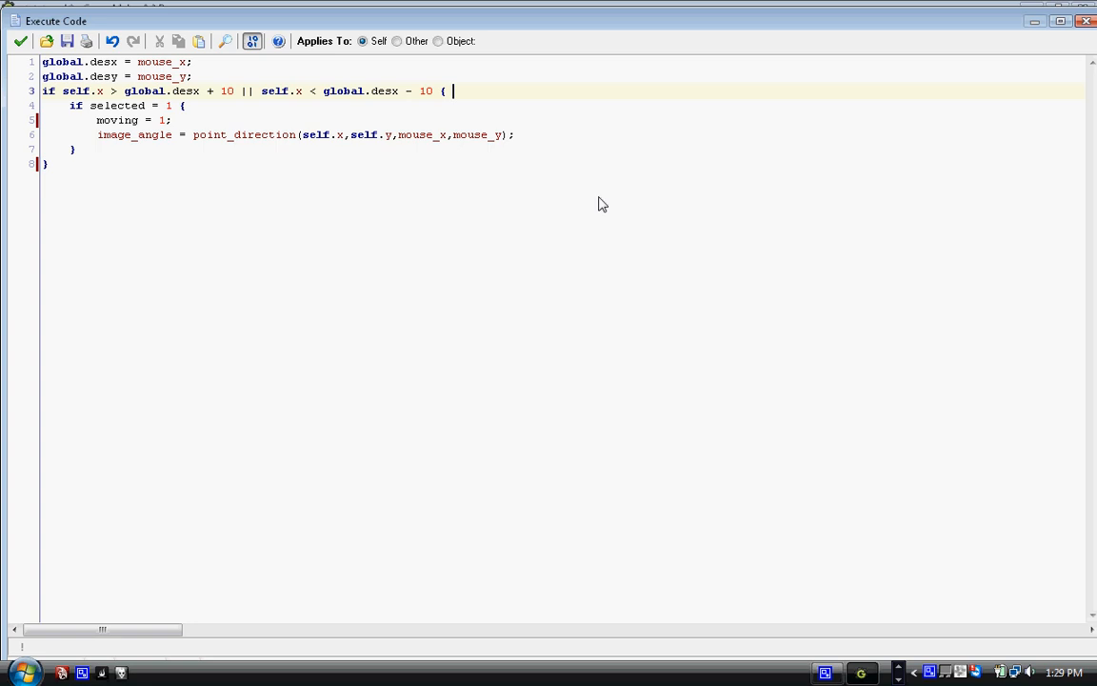
{"action": "mouse_move", "coordinate": [427, 251]}
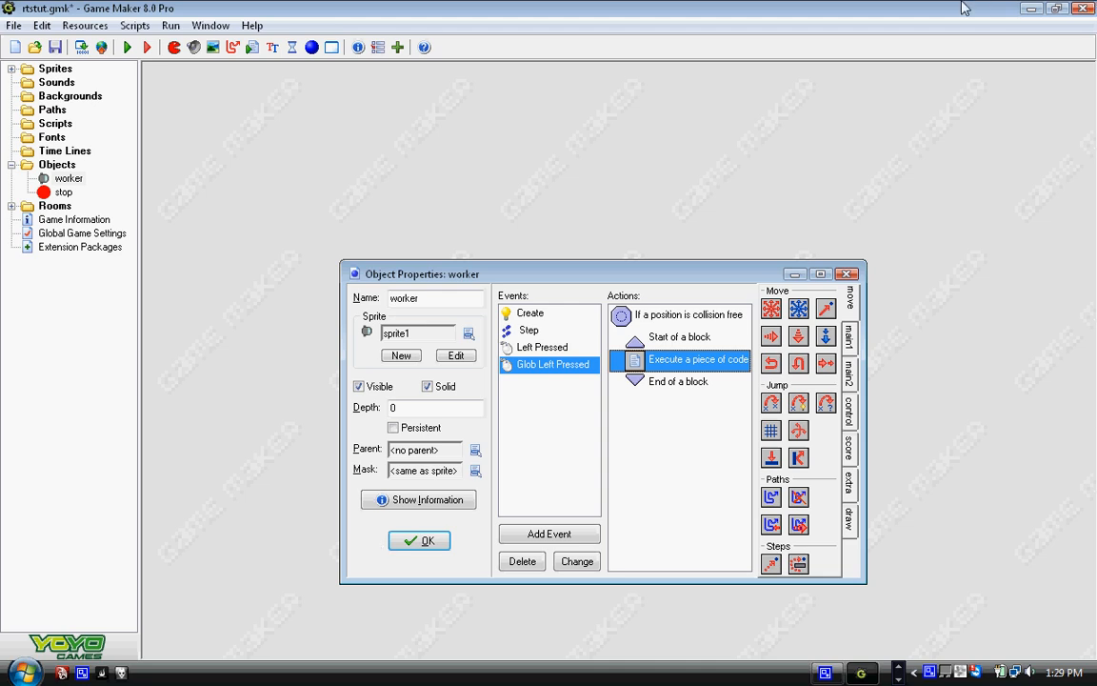
Run the game full screen so the workers move toward the red stop marker.
{"action": "left_click", "coordinate": [419, 540]}
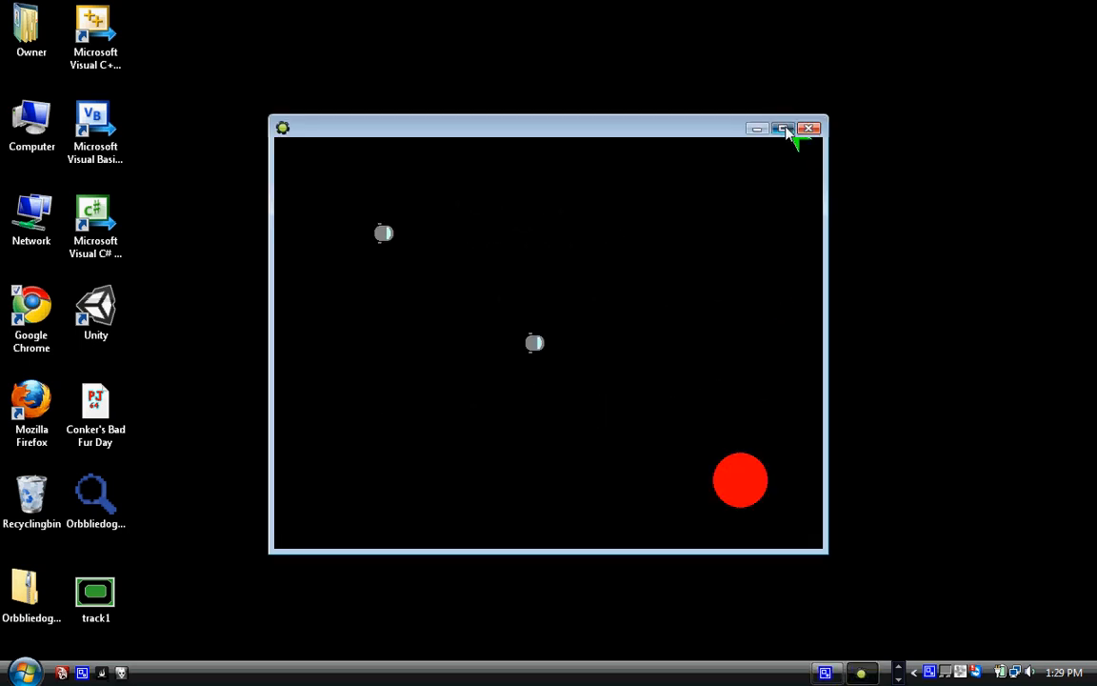
{"action": "left_click", "coordinate": [783, 130]}
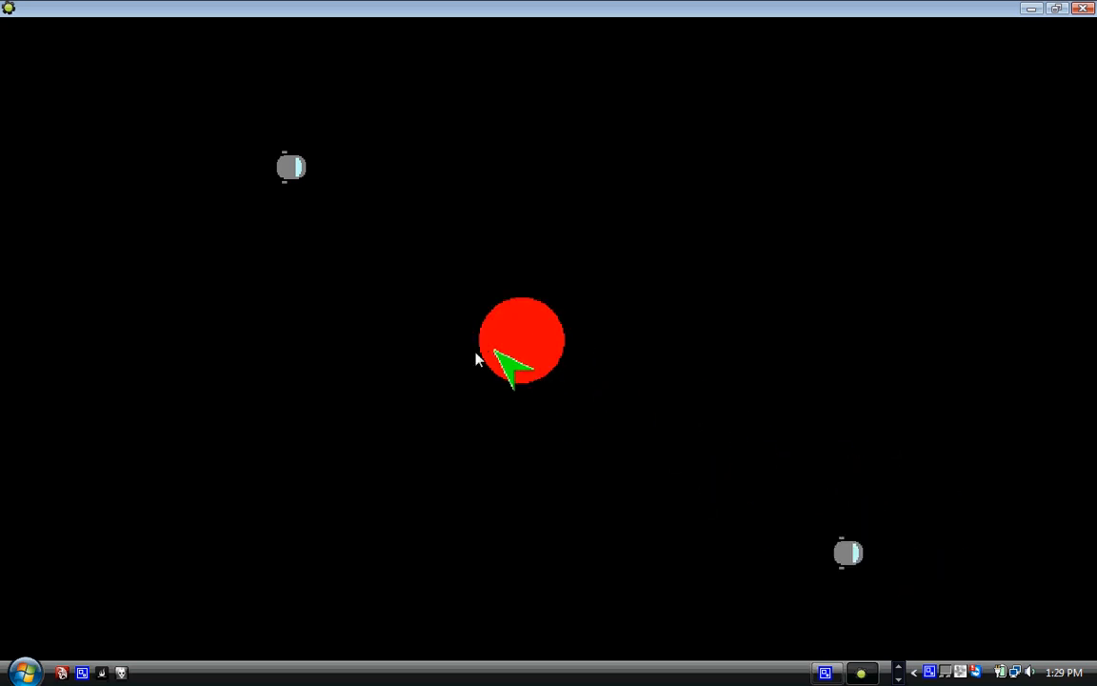
{"action": "mouse_move", "coordinate": [861, 107]}
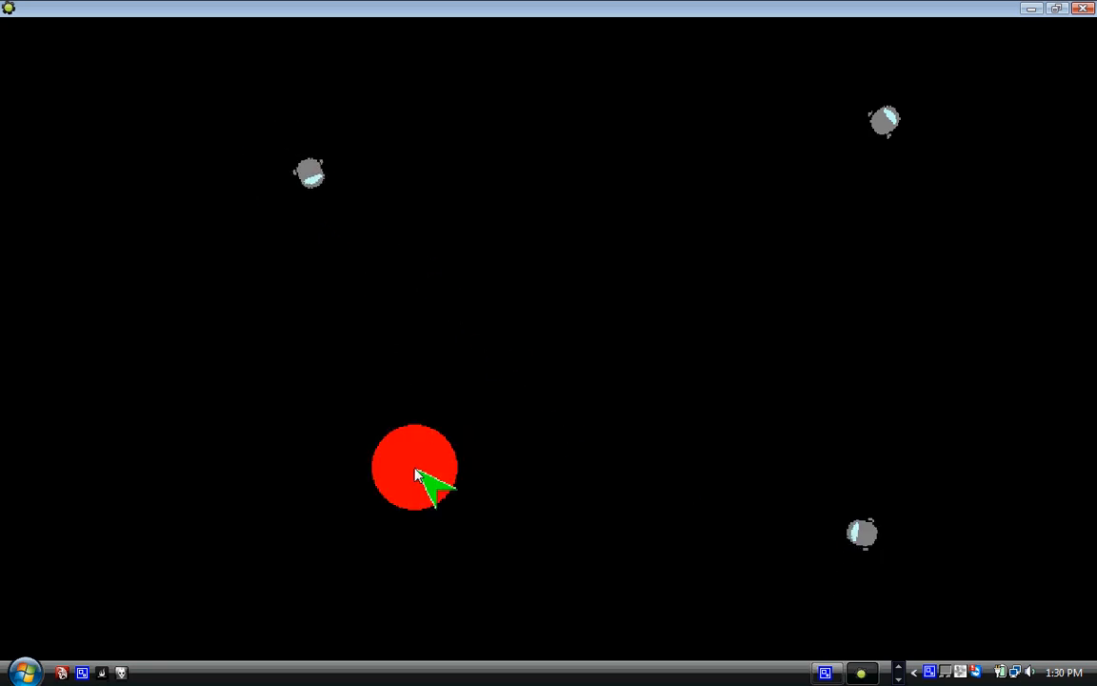
{"action": "mouse_move", "coordinate": [600, 533]}
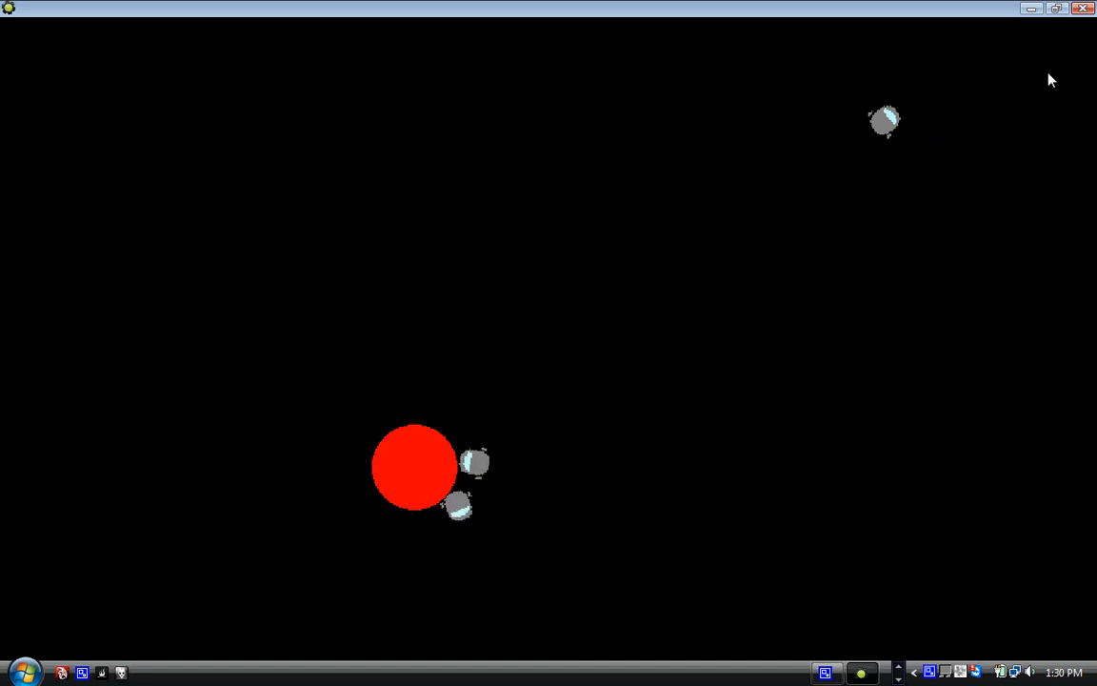
Close the running game and shrink the stop sprite image to 50%.
{"action": "left_click", "coordinate": [1083, 7]}
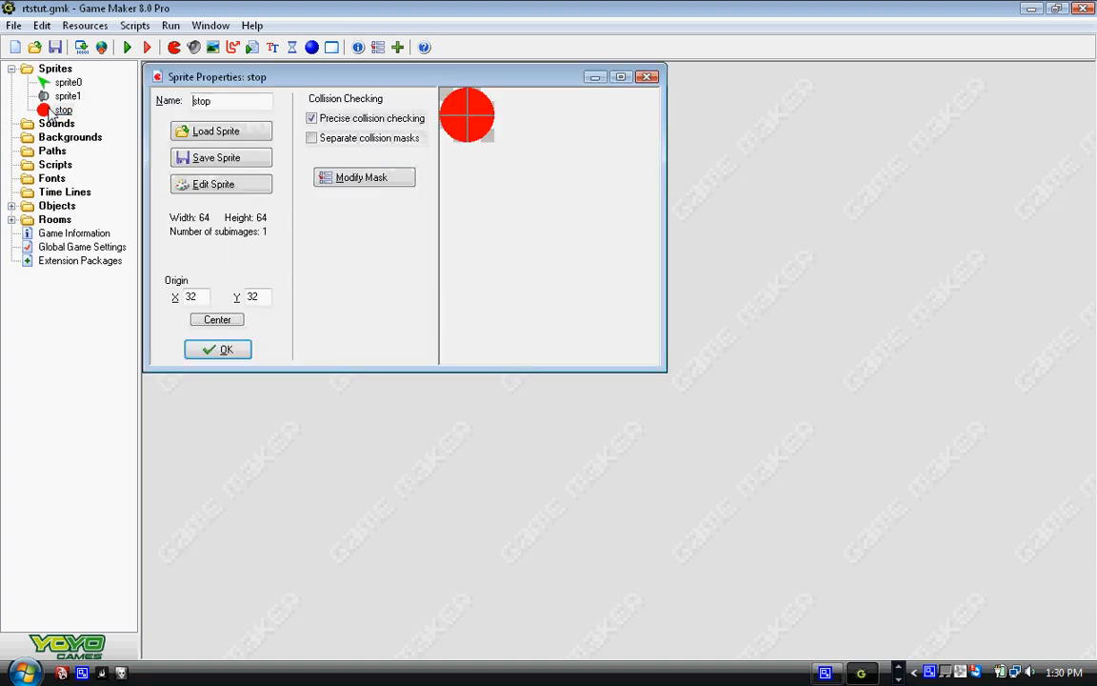
{"action": "left_click", "coordinate": [213, 183]}
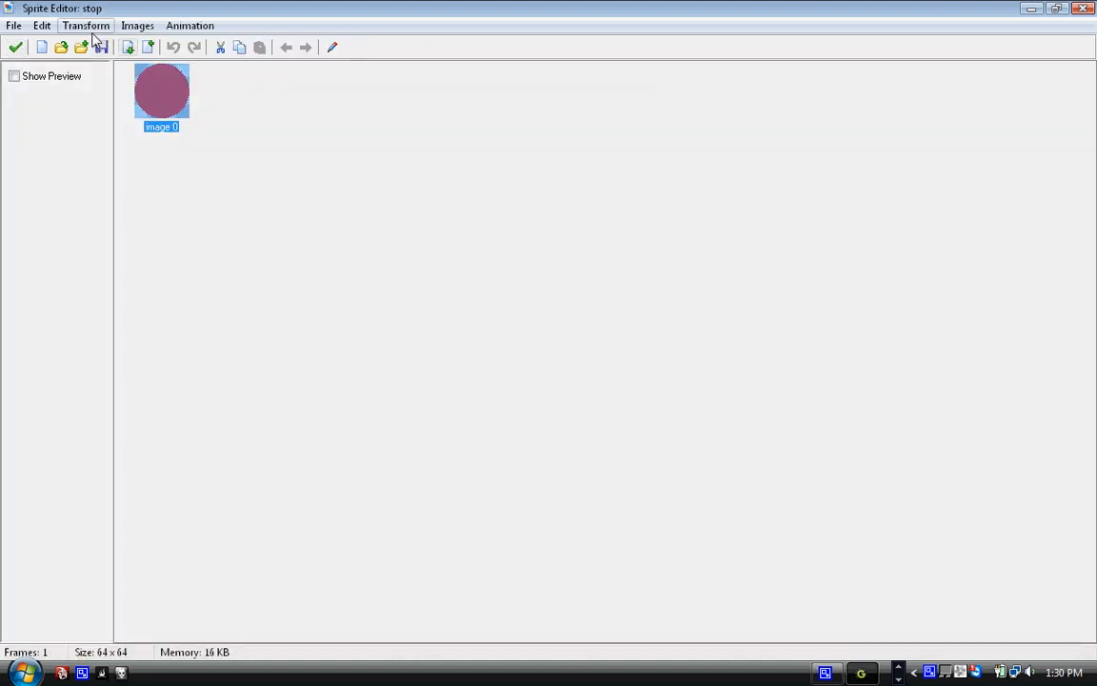
{"action": "left_click", "coordinate": [86, 27]}
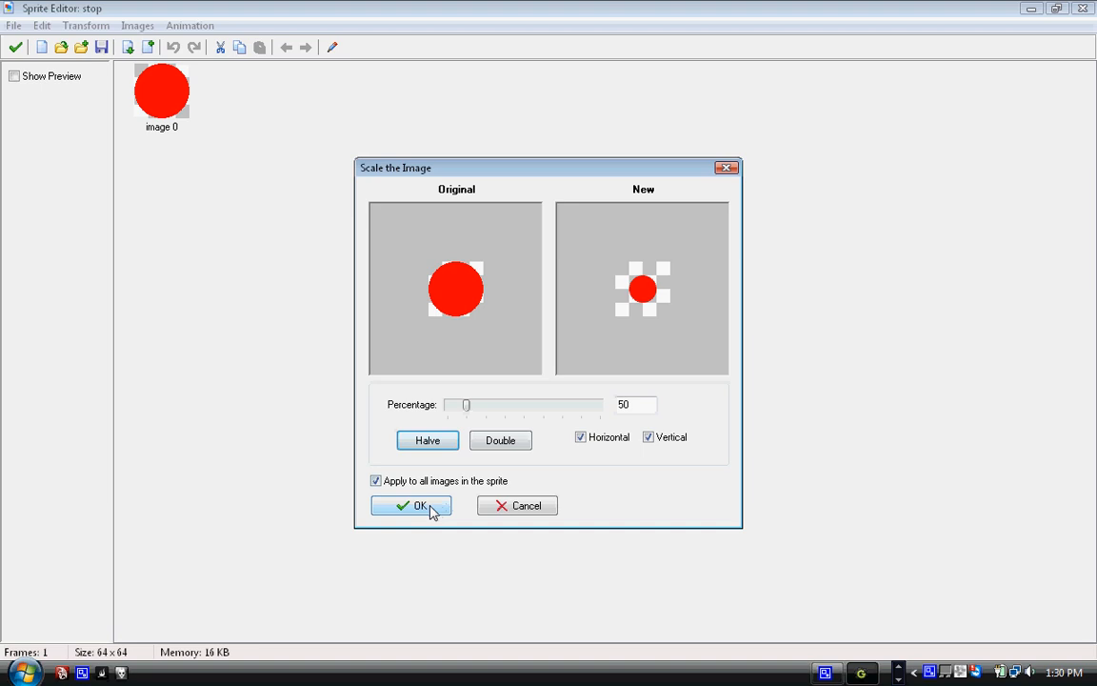
{"action": "left_click", "coordinate": [412, 505]}
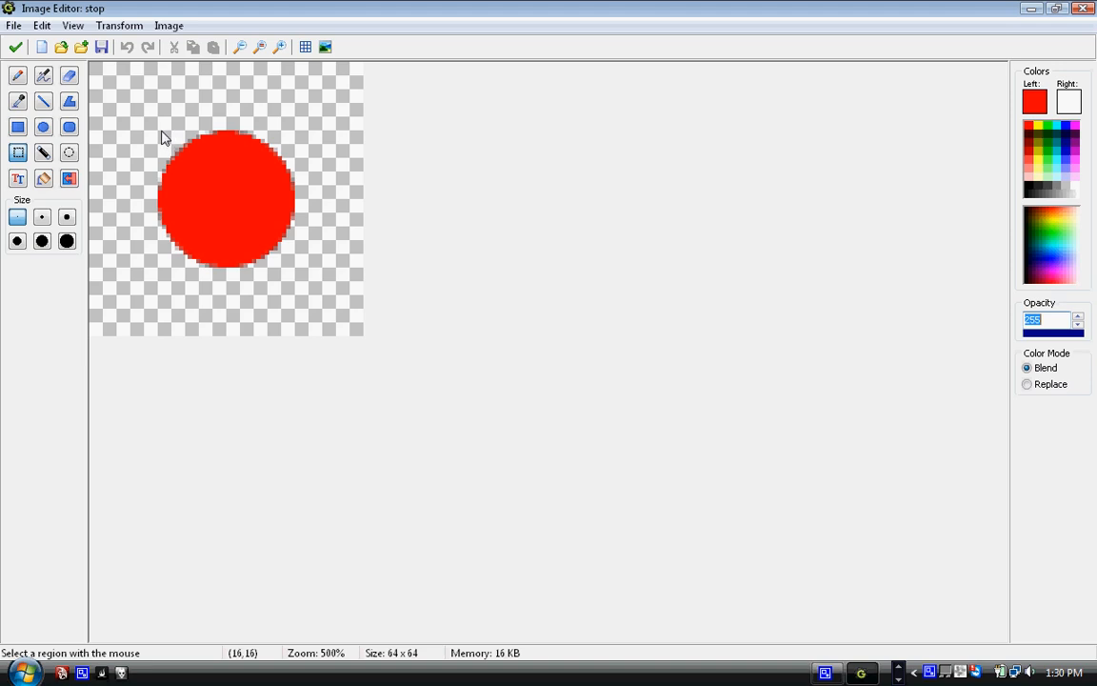
Select the region around the red circle and resize the image to half size again.
{"action": "left_click_drag", "start_coordinate": [162, 129], "coordinate": [267, 276]}
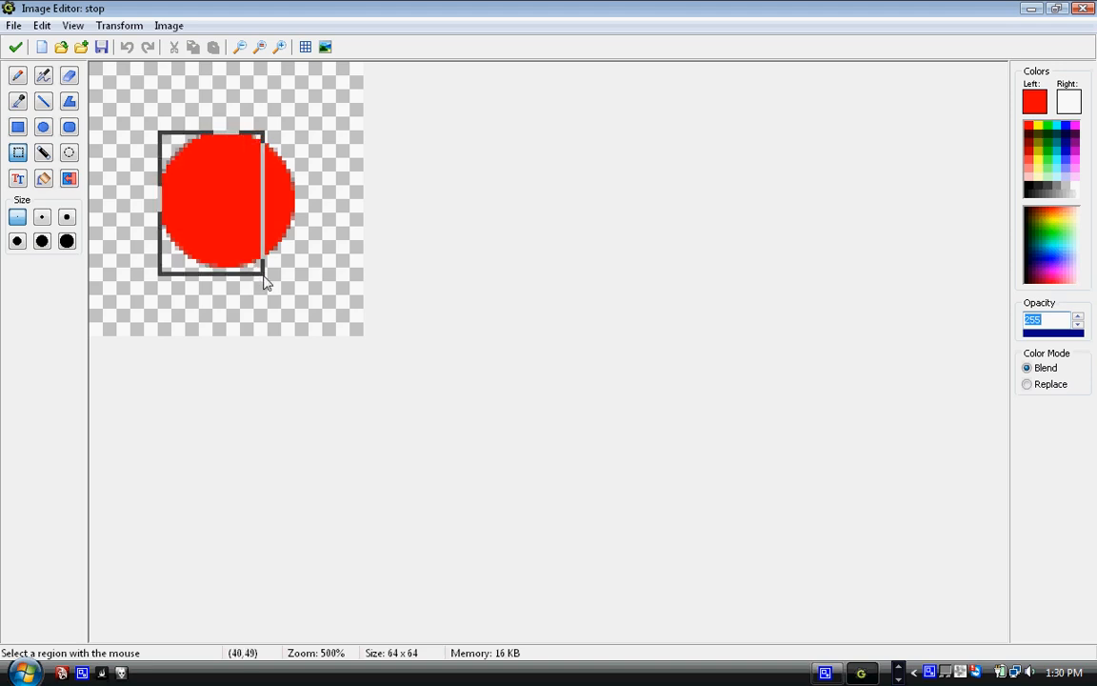
{"action": "left_click_drag", "start_coordinate": [267, 282], "coordinate": [297, 270]}
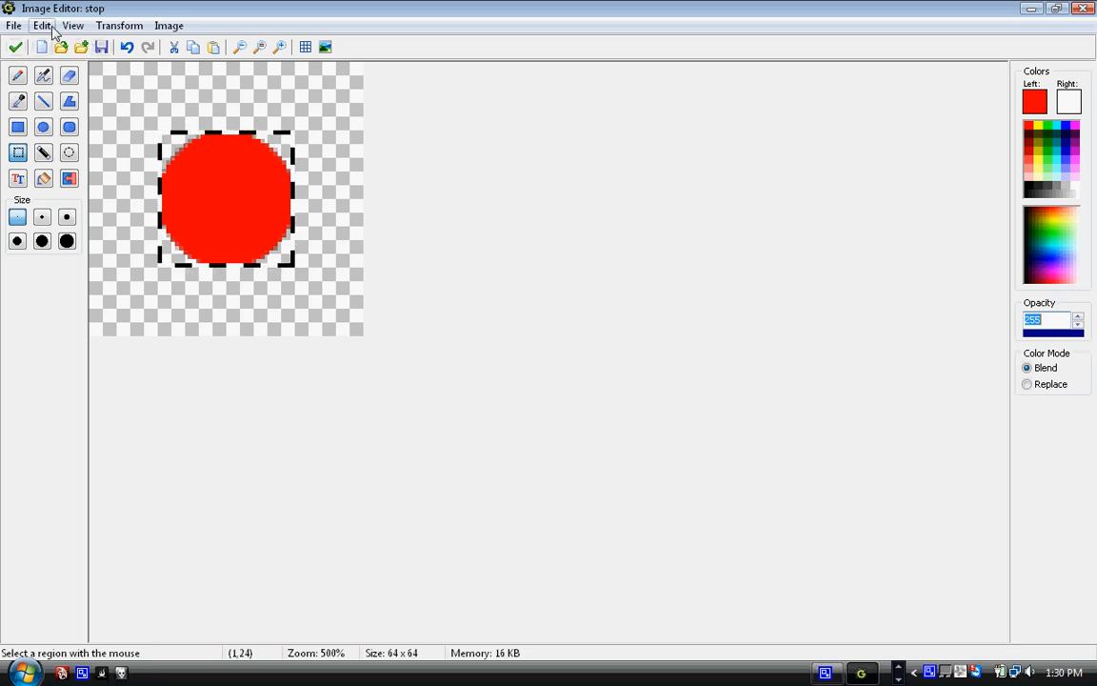
{"action": "left_click", "coordinate": [118, 24]}
{"action": "type", "text": "32"}
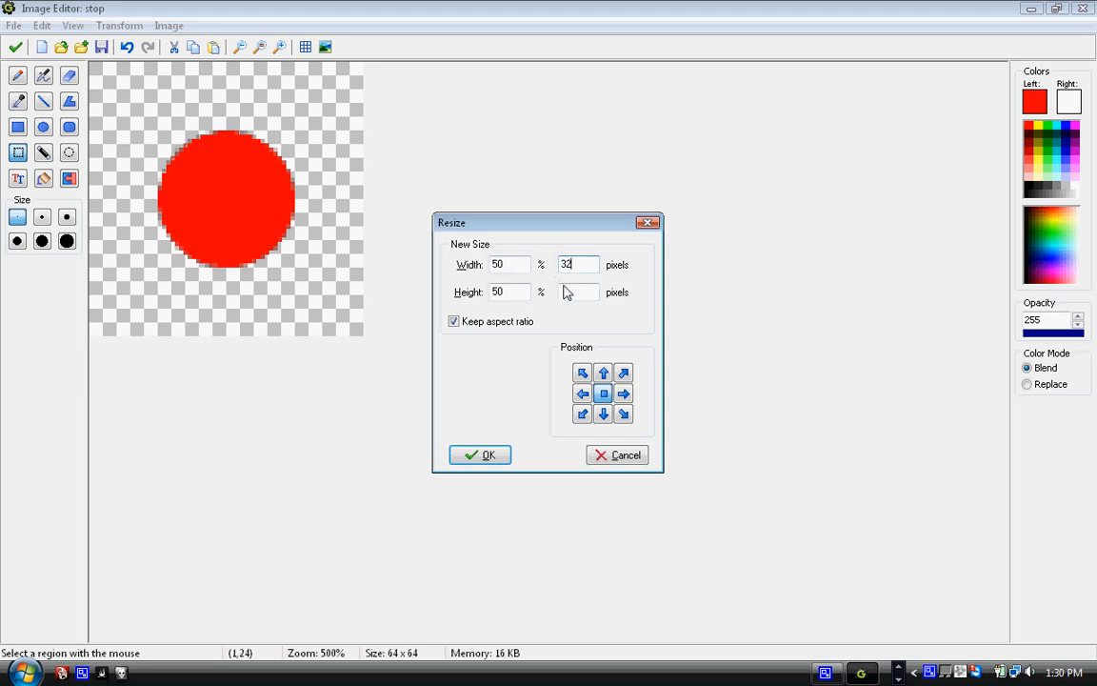
{"action": "left_click", "coordinate": [480, 453]}
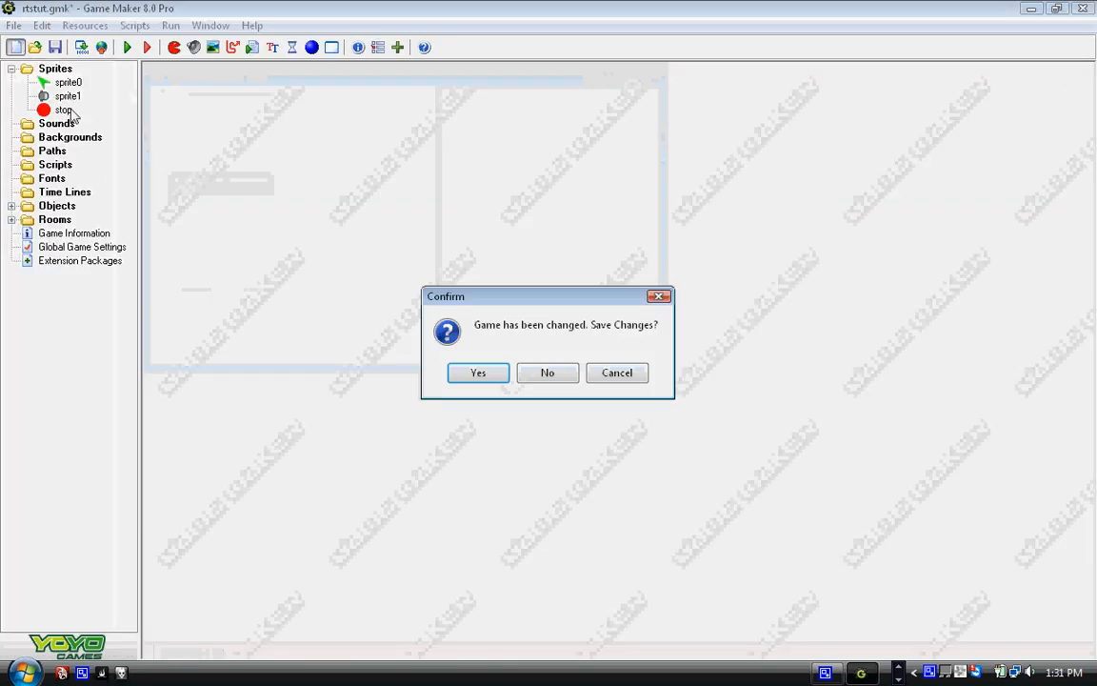
Dismiss the save prompt and expand the Objects folder to reach the worker object.
{"action": "left_click", "coordinate": [547, 371]}
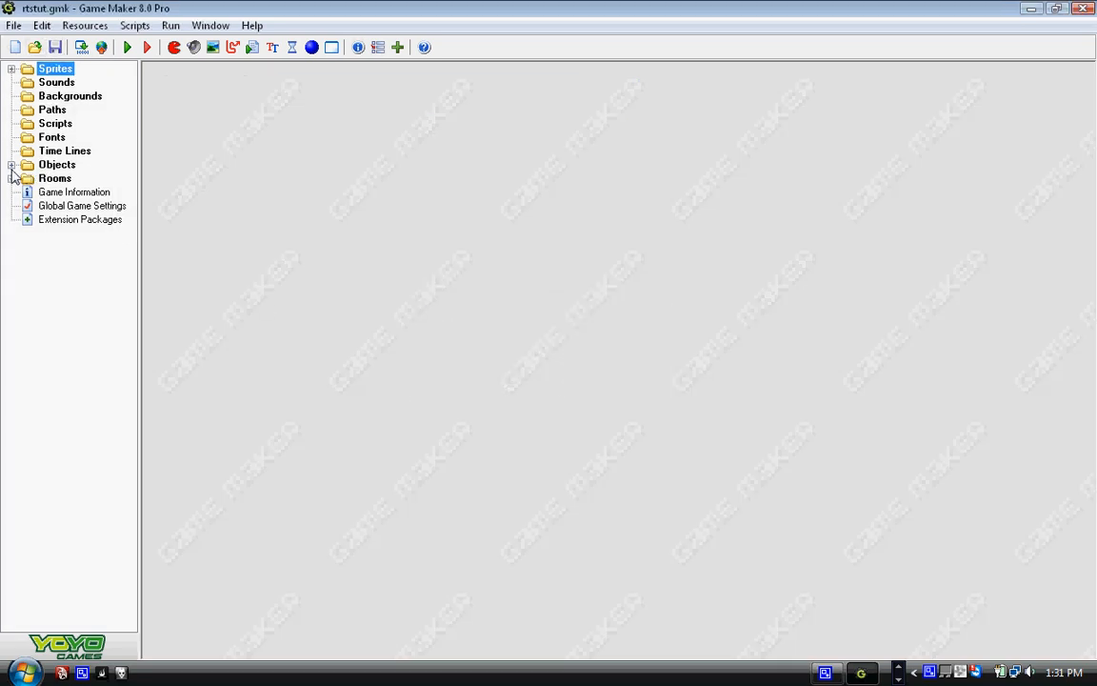
{"action": "double_click", "coordinate": [69, 179]}
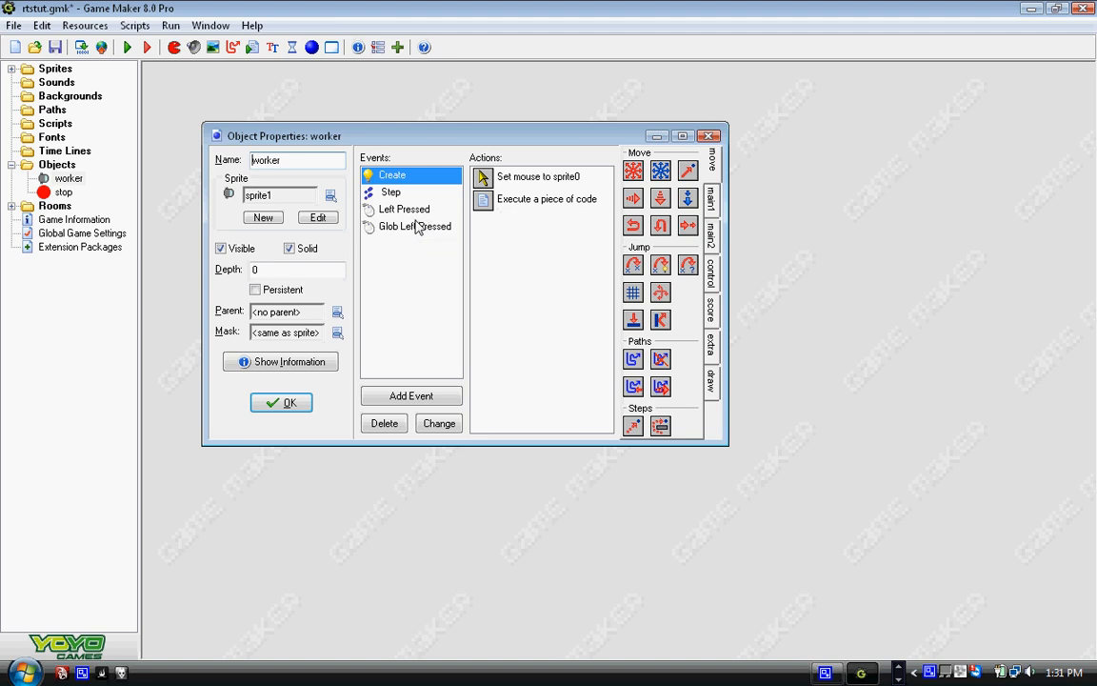
Change mp_potential_step's last argument from true to false in the worker's Step code.
{"action": "left_click", "coordinate": [391, 190]}
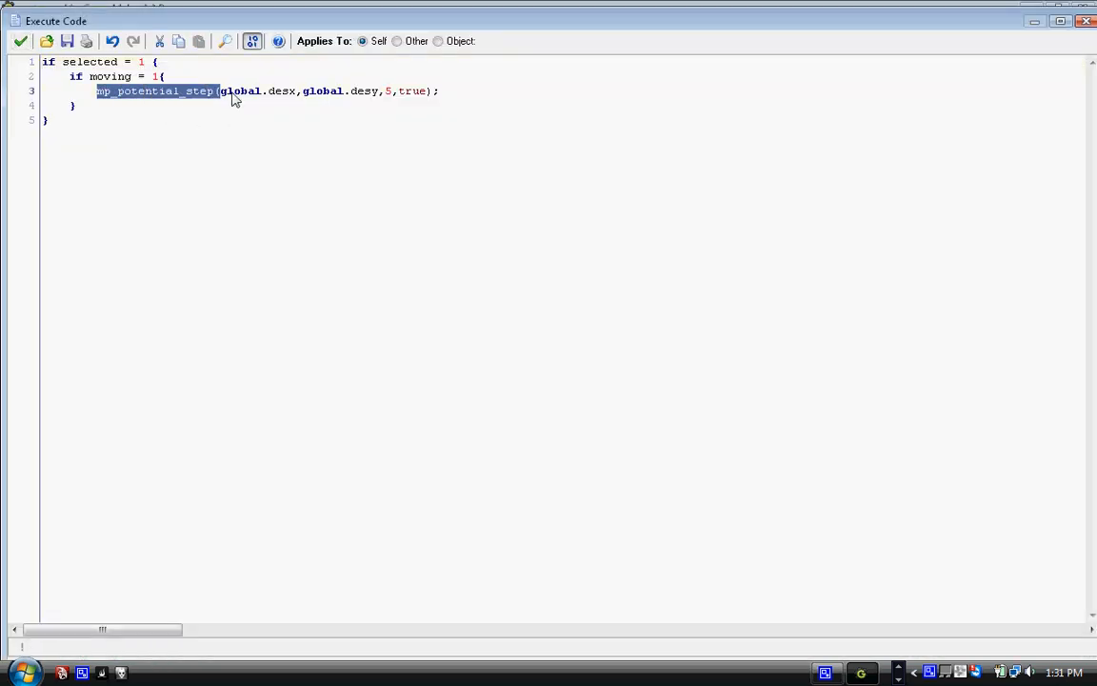
{"action": "left_click", "coordinate": [434, 91]}
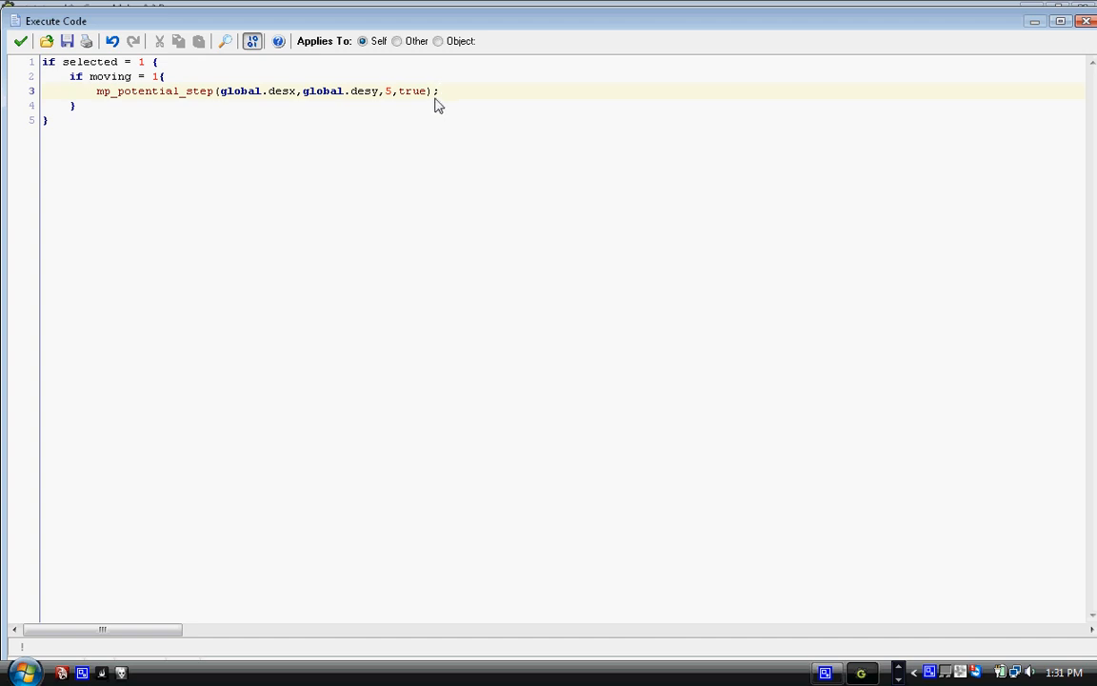
{"action": "left_click_drag", "start_coordinate": [438, 92], "coordinate": [95, 91]}
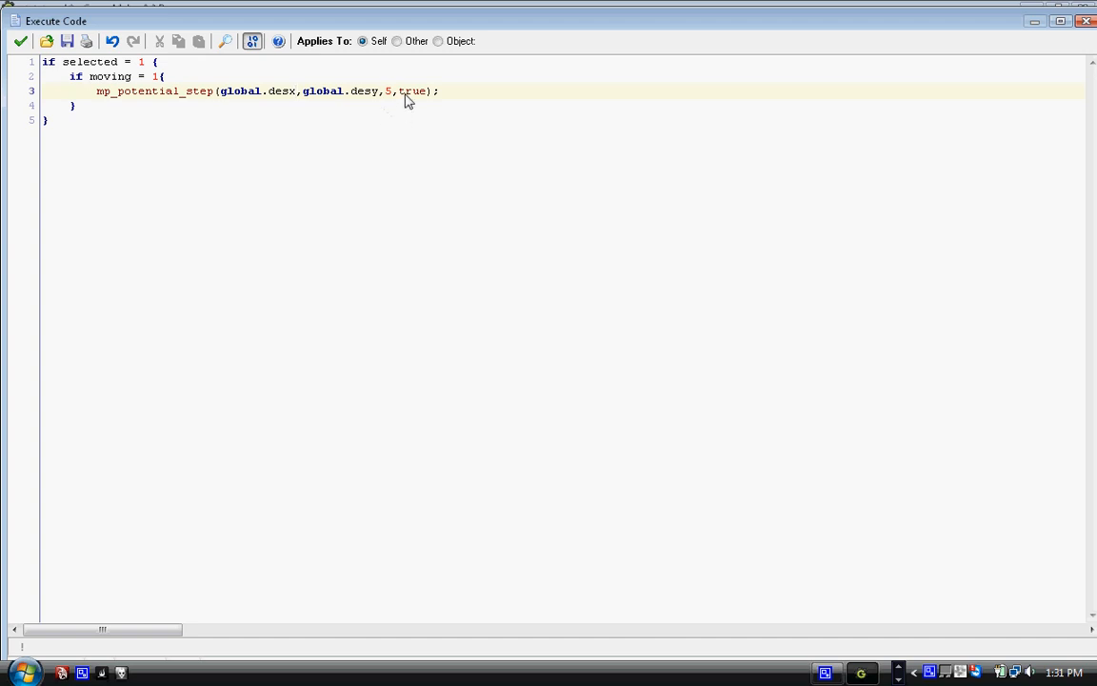
{"action": "double_click", "coordinate": [413, 91]}
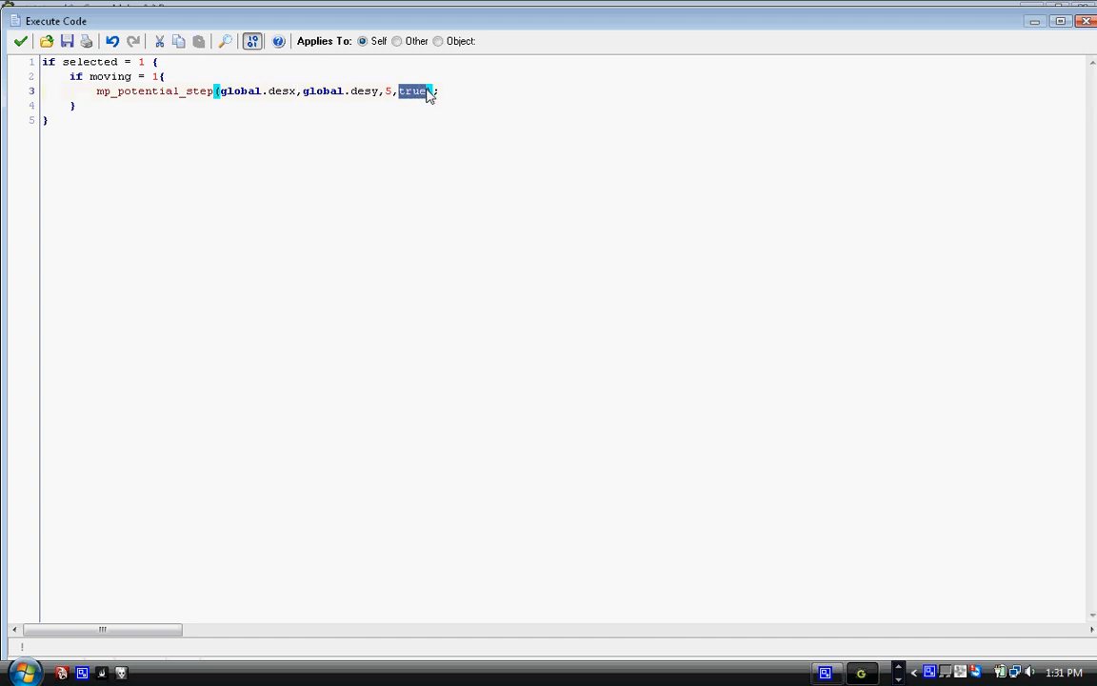
{"action": "type", "text": "fa"}
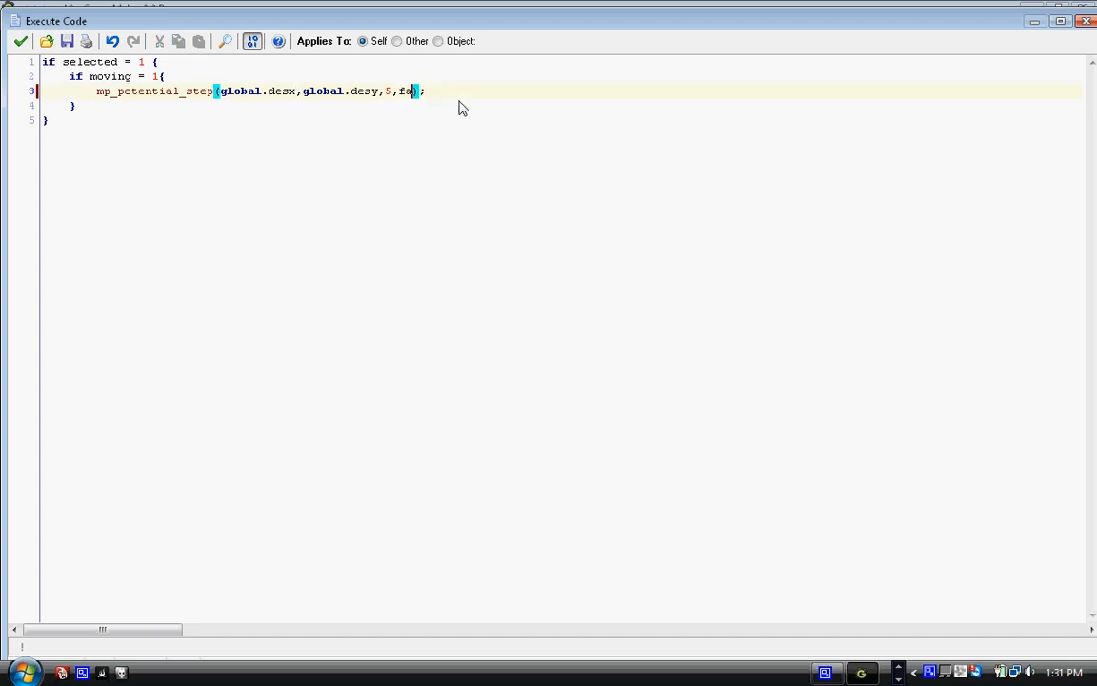
{"action": "type", "text": "lse"}
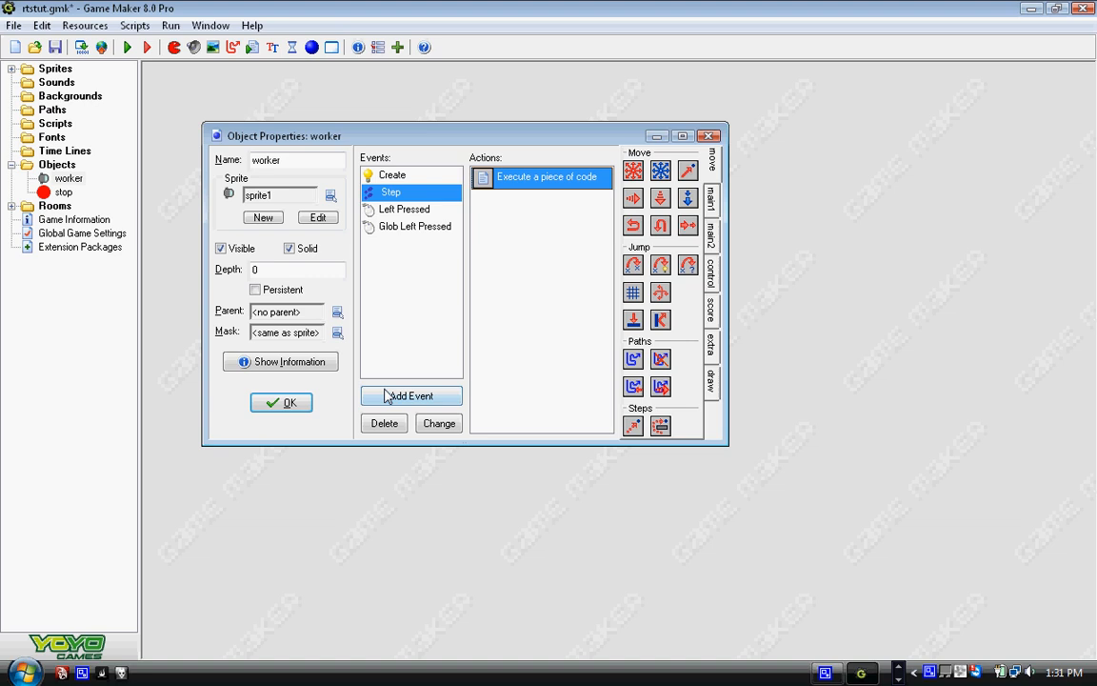
Give the worker a collision event with stop that executes code setting 'moving', then run the game.
{"action": "left_click", "coordinate": [412, 394]}
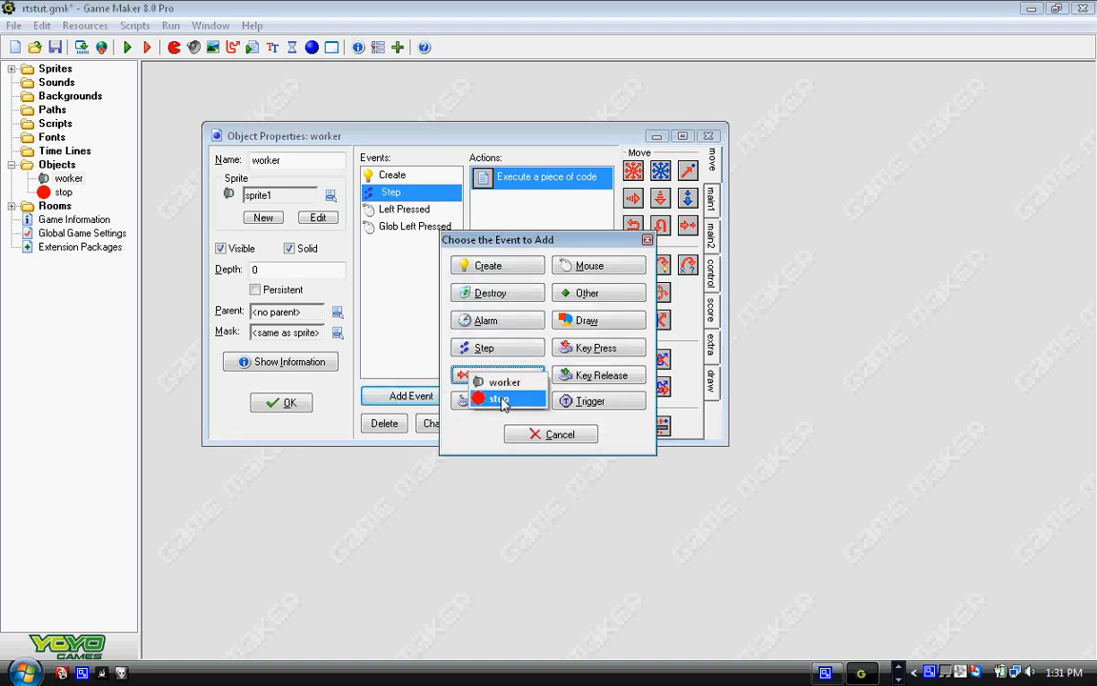
{"action": "left_click", "coordinate": [499, 398]}
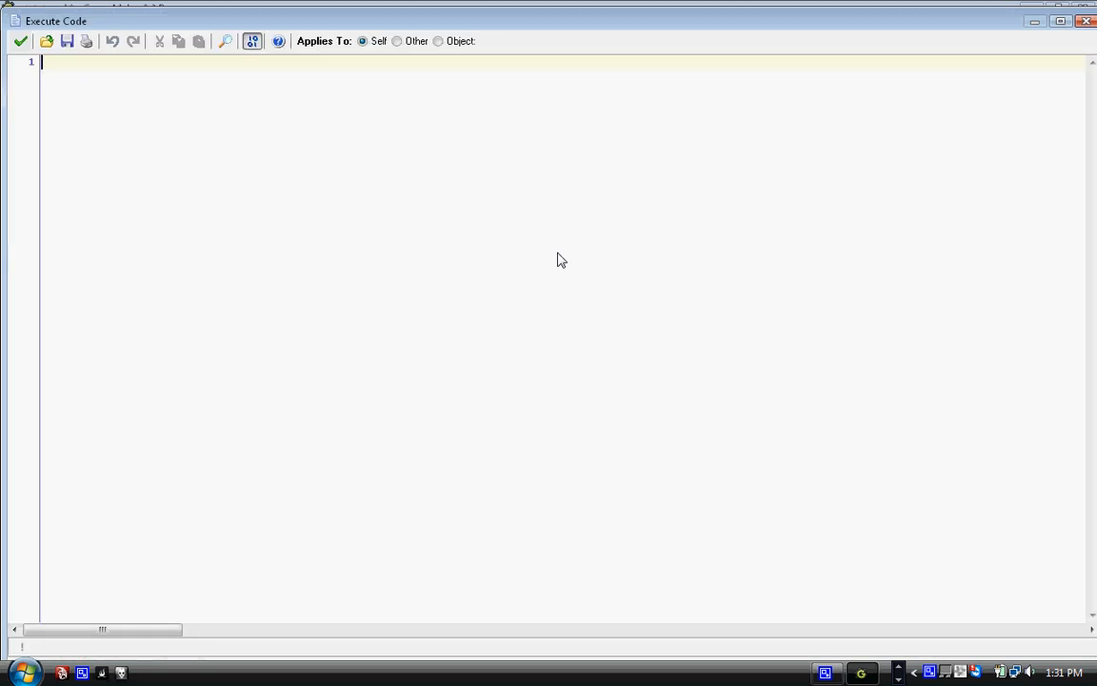
{"action": "type", "text": "moving"}
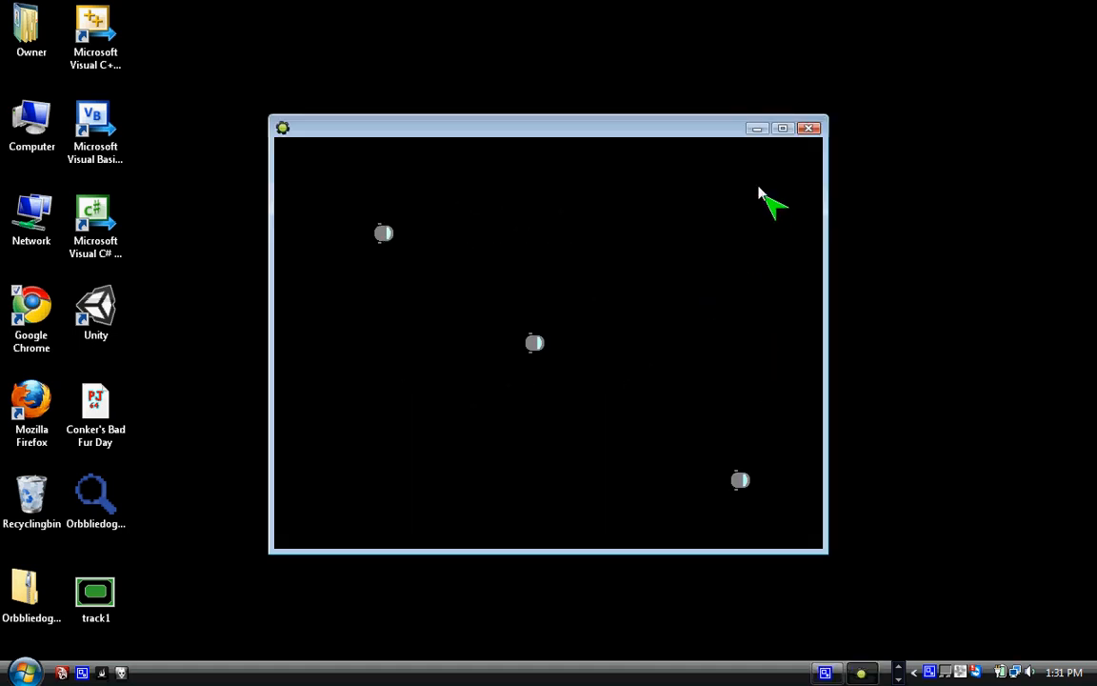
Switch the running game to full screen and send the three selected workers to clicked floor points.
{"action": "left_click", "coordinate": [781, 128]}
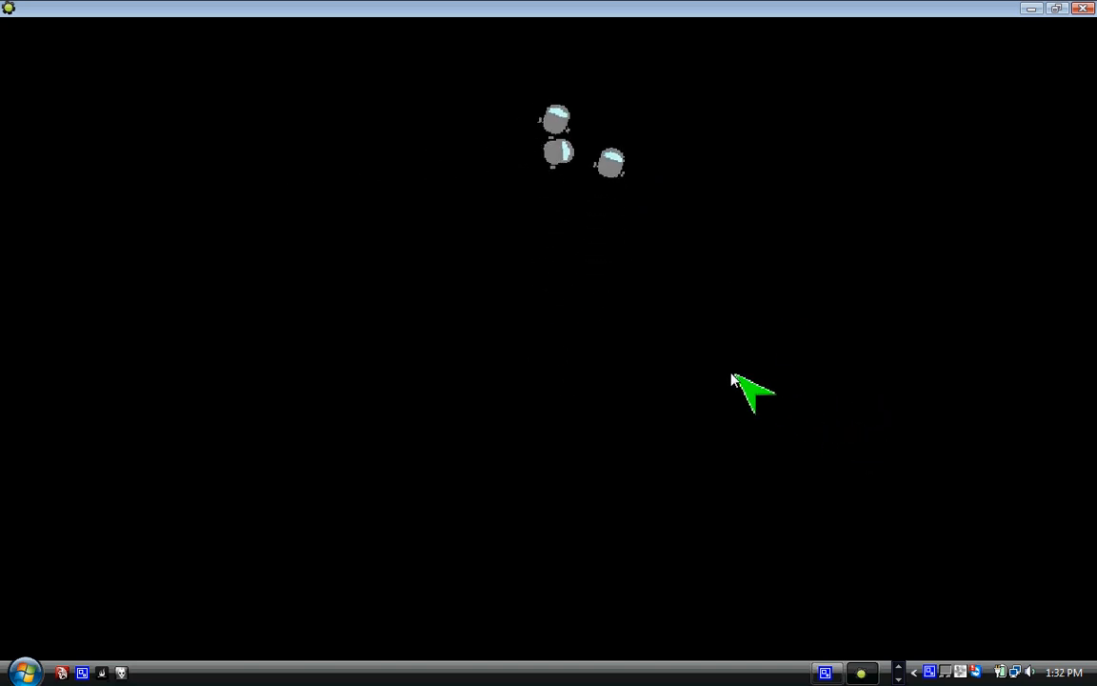
{"action": "mouse_move", "coordinate": [657, 162]}
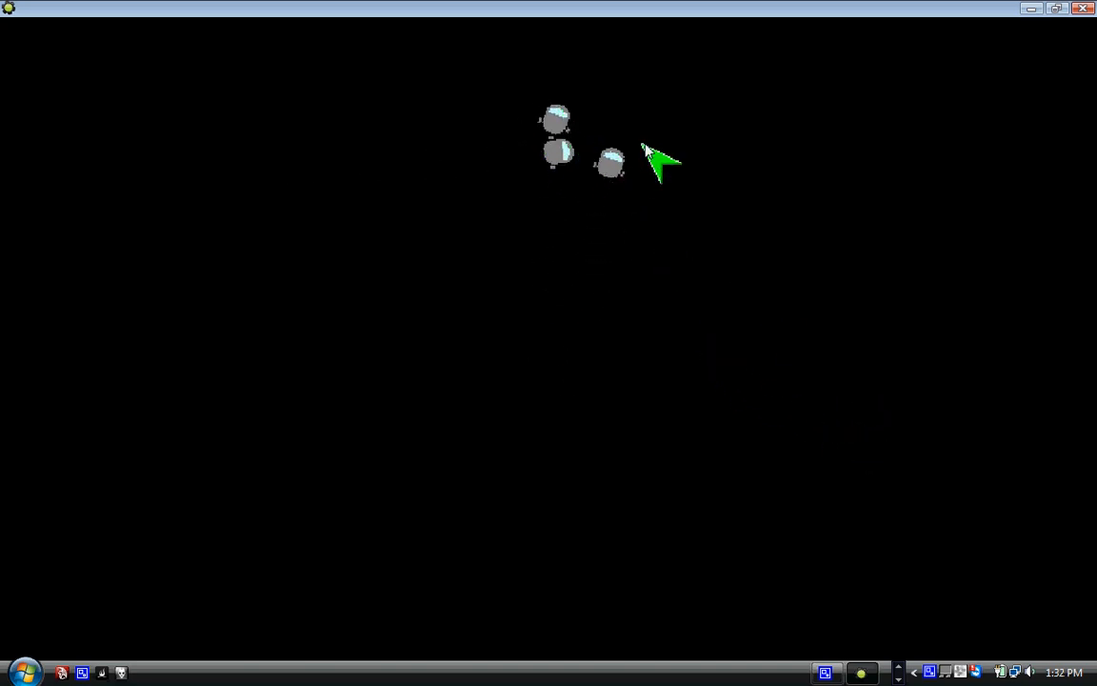
{"action": "mouse_move", "coordinate": [571, 134]}
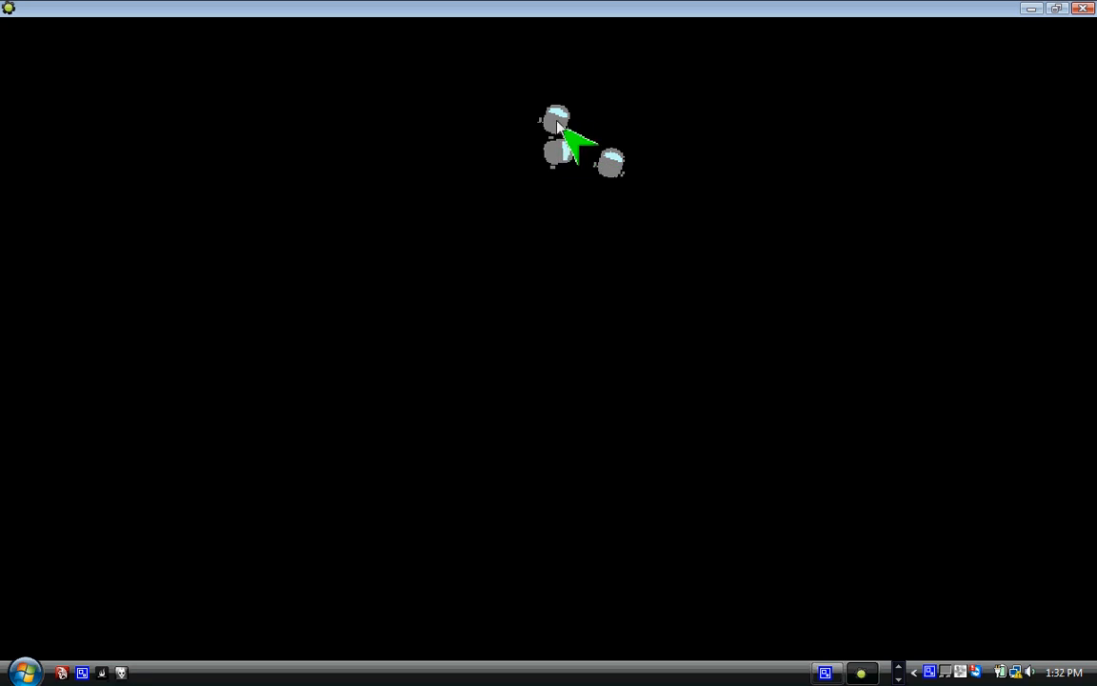
{"action": "mouse_move", "coordinate": [289, 358]}
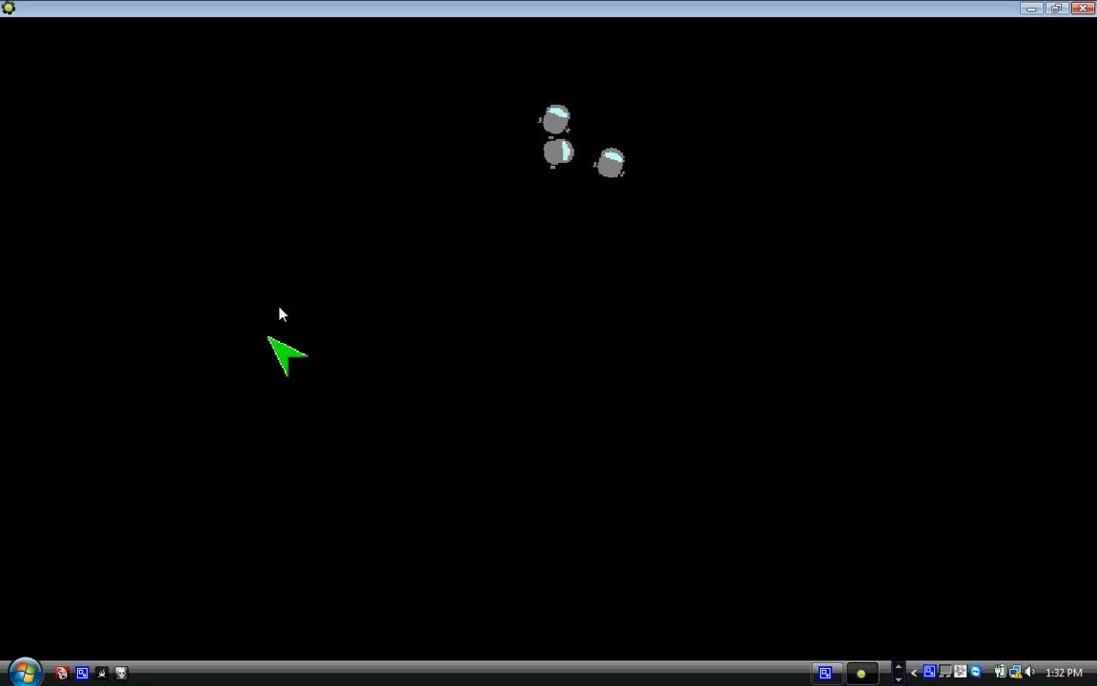
{"action": "mouse_move", "coordinate": [518, 487]}
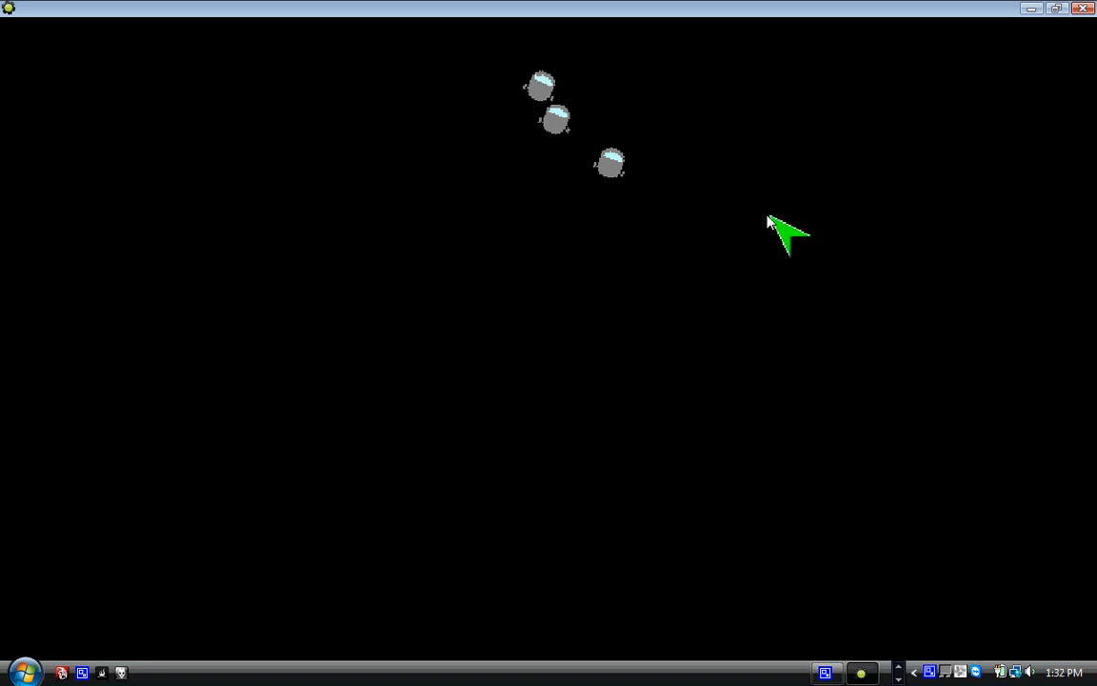
{"action": "mouse_move", "coordinate": [657, 181]}
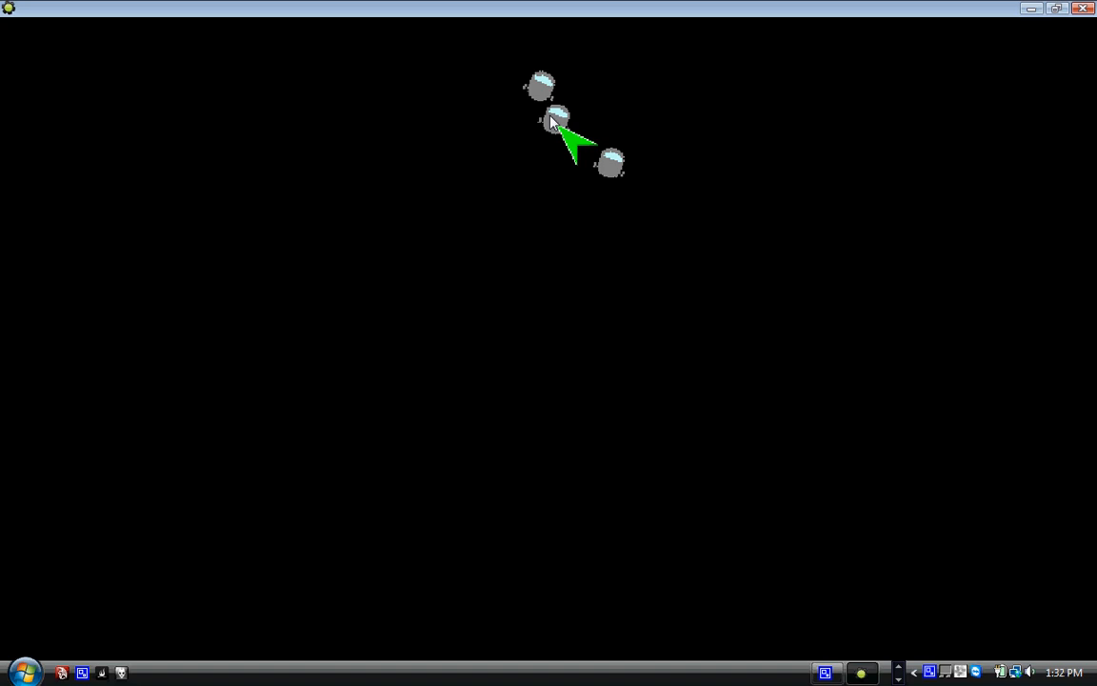
{"action": "mouse_move", "coordinate": [817, 377]}
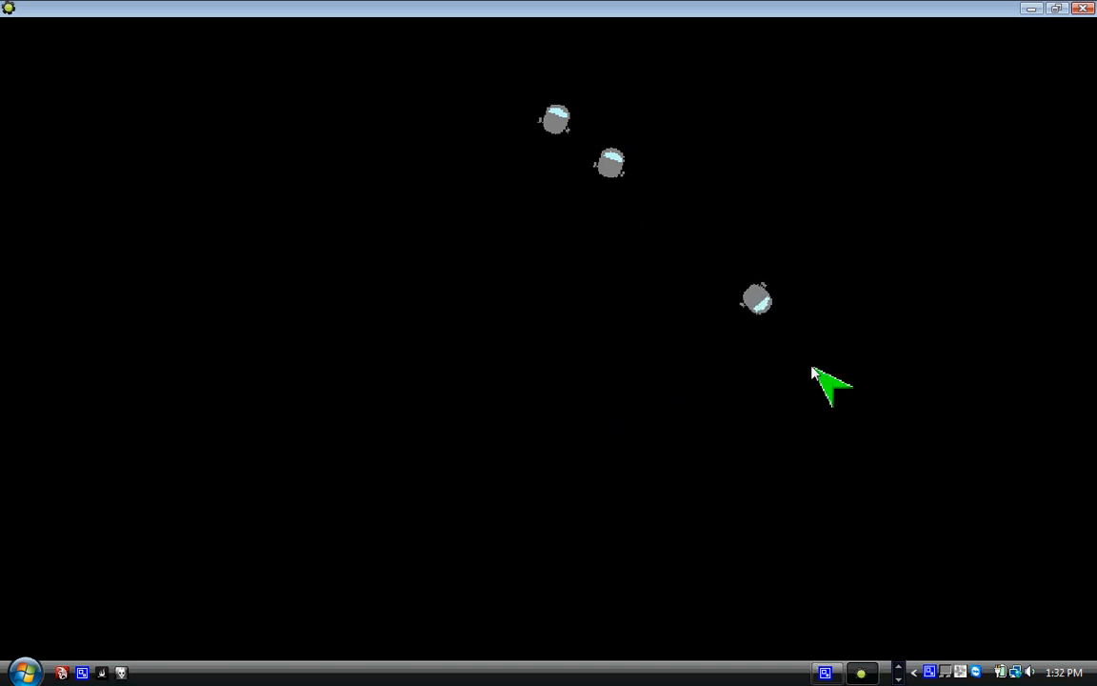
{"action": "mouse_move", "coordinate": [613, 200]}
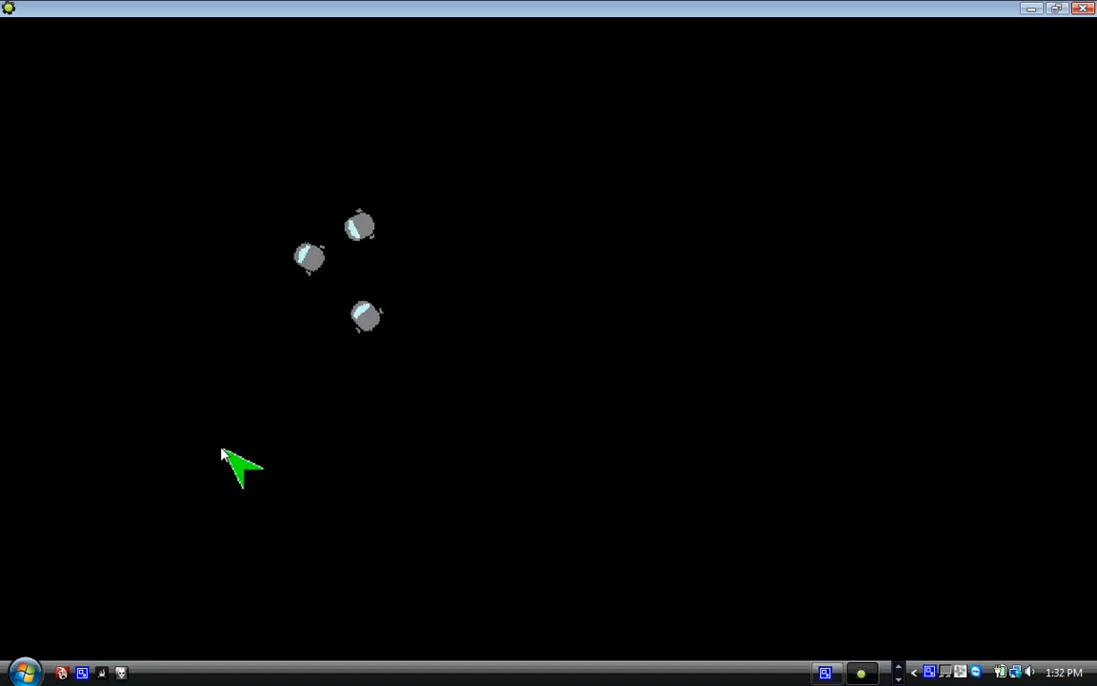
{"action": "mouse_move", "coordinate": [412, 358]}
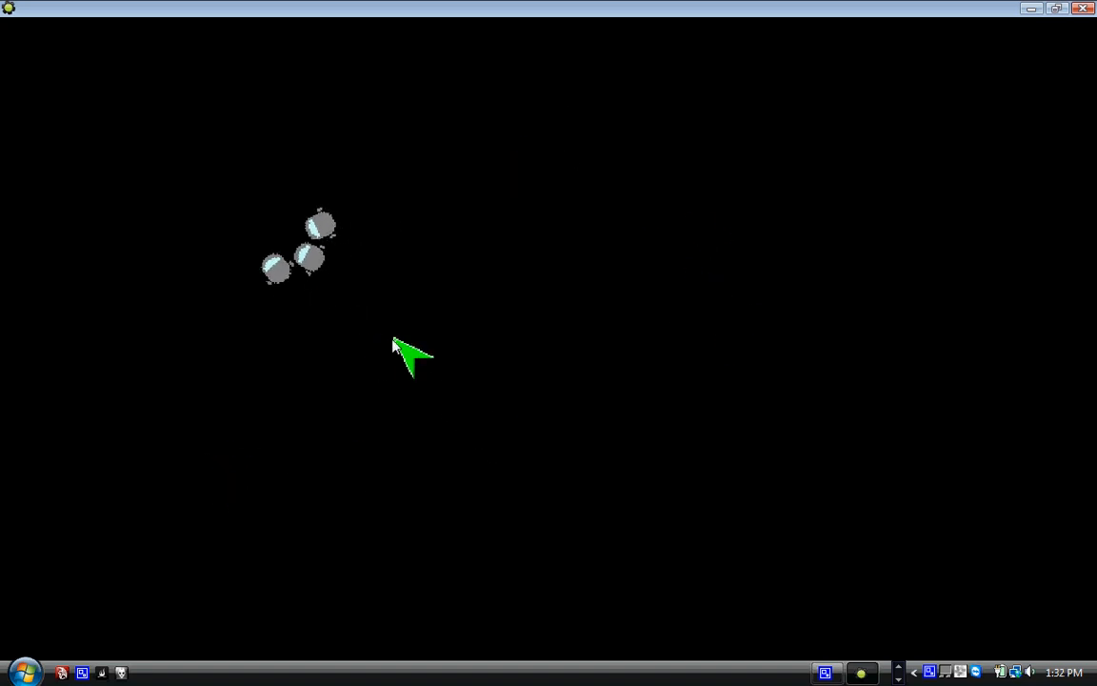
{"action": "mouse_move", "coordinate": [385, 361]}
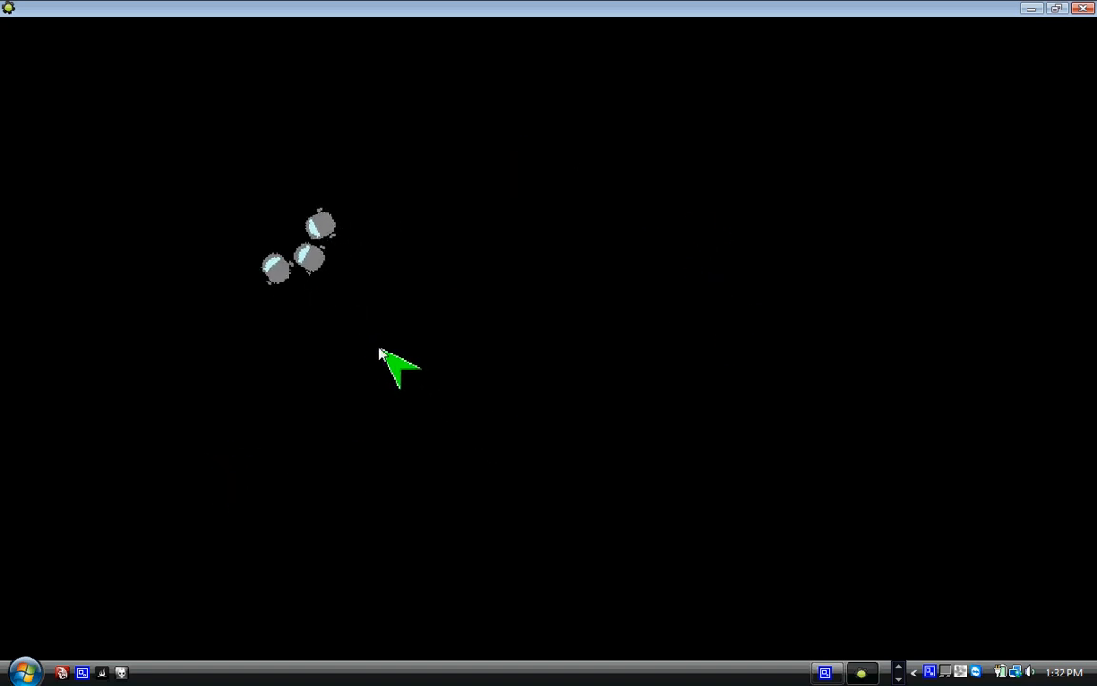